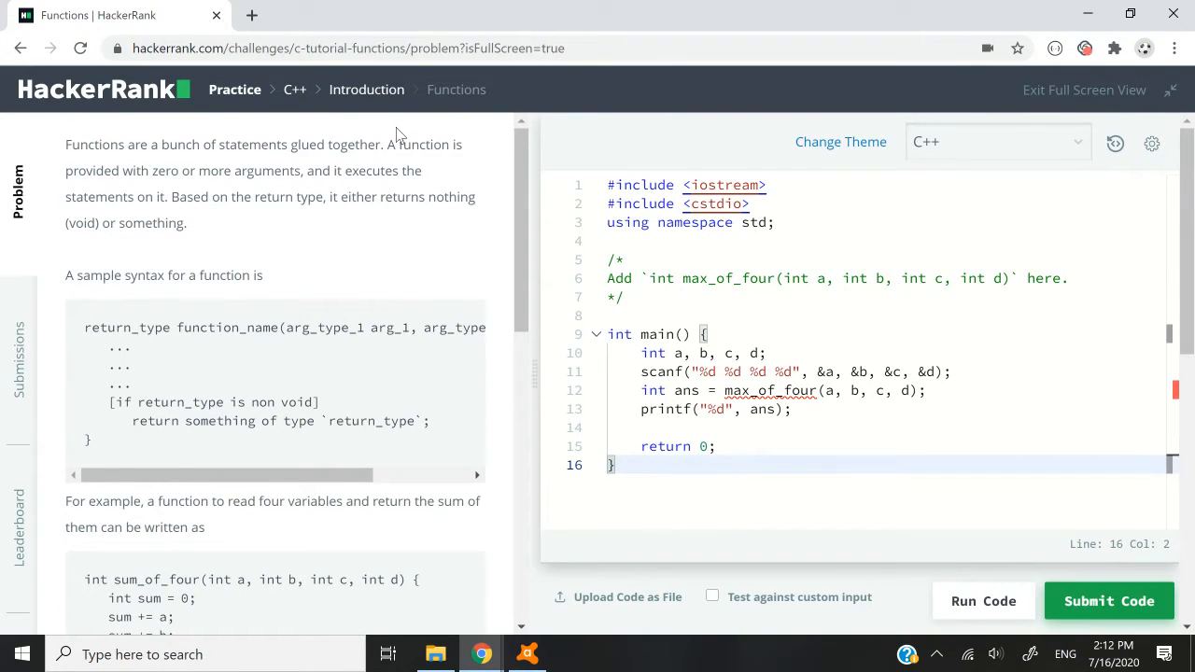
{"action": "mouse_move", "coordinate": [523, 290]}
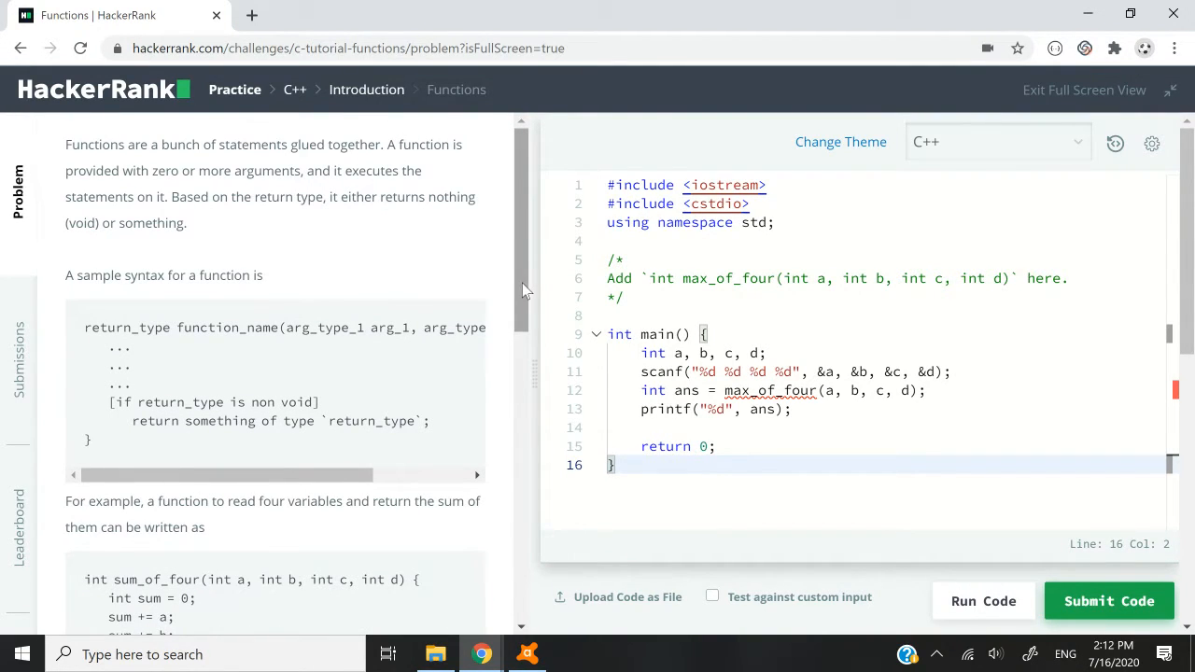
Scroll the problem panel past the sample syntax down to the sum_of_four example code
{"action": "scroll", "scroll_direction": "down", "scroll_amount": 3}
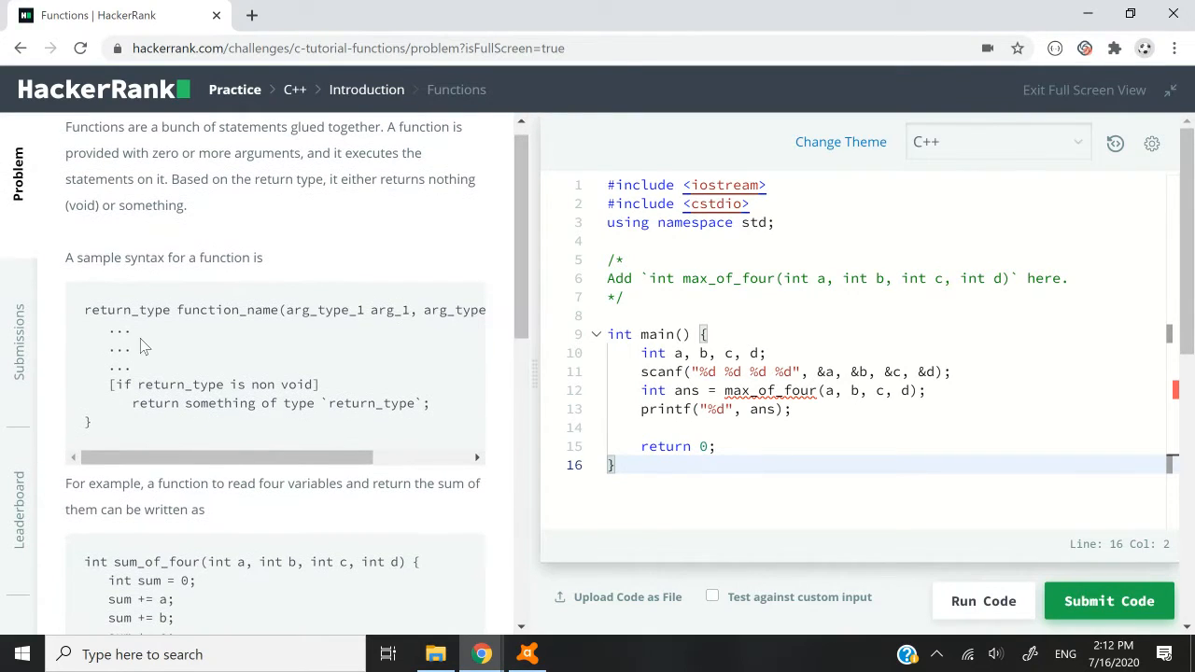
{"action": "left_click_drag", "start_coordinate": [84, 310], "coordinate": [90, 426]}
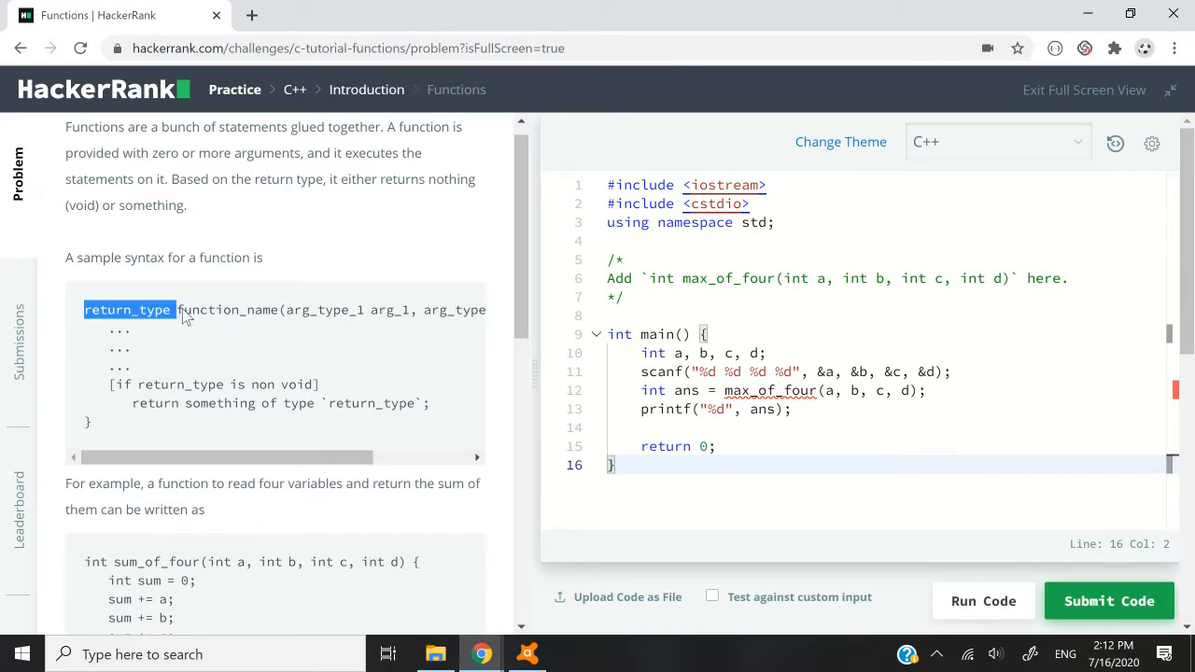
{"action": "scroll", "scroll_direction": "down", "scroll_amount": 3}
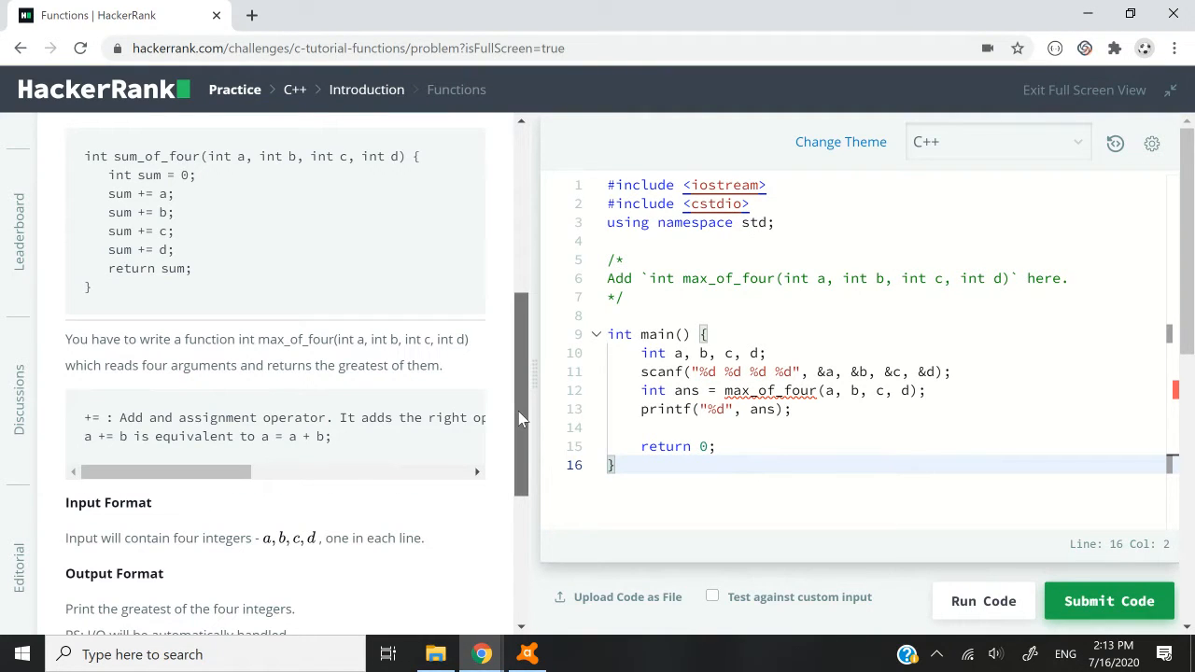
{"action": "scroll", "scroll_direction": "up", "scroll_amount": 3}
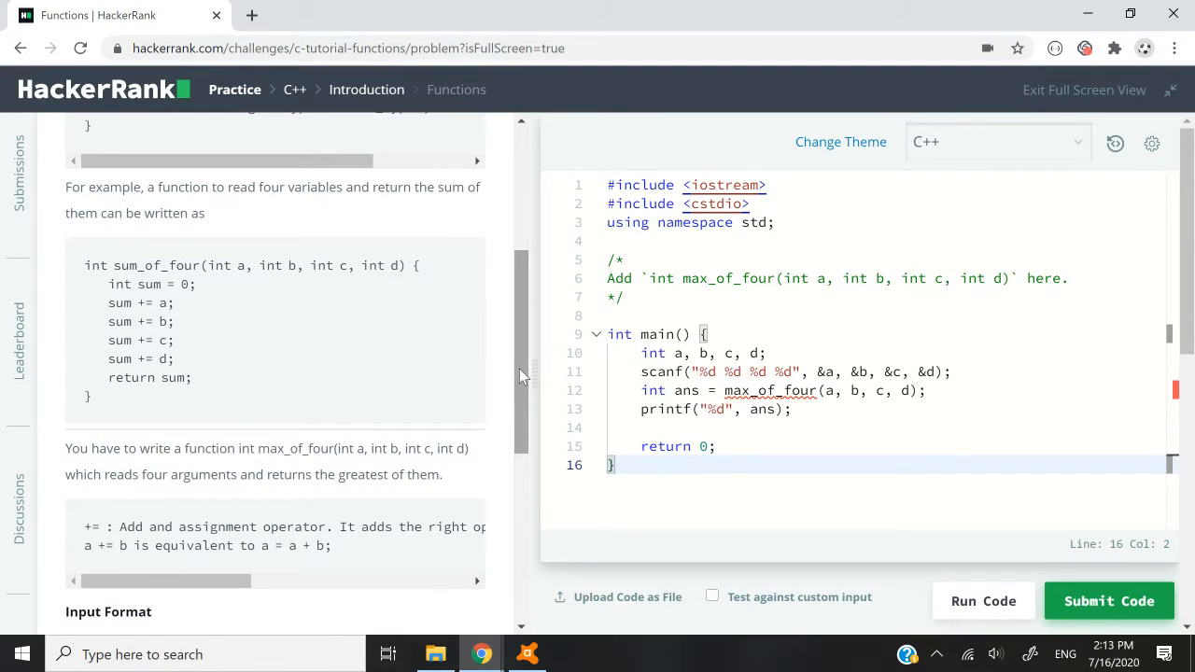
{"action": "scroll", "scroll_direction": "down", "scroll_amount": 3}
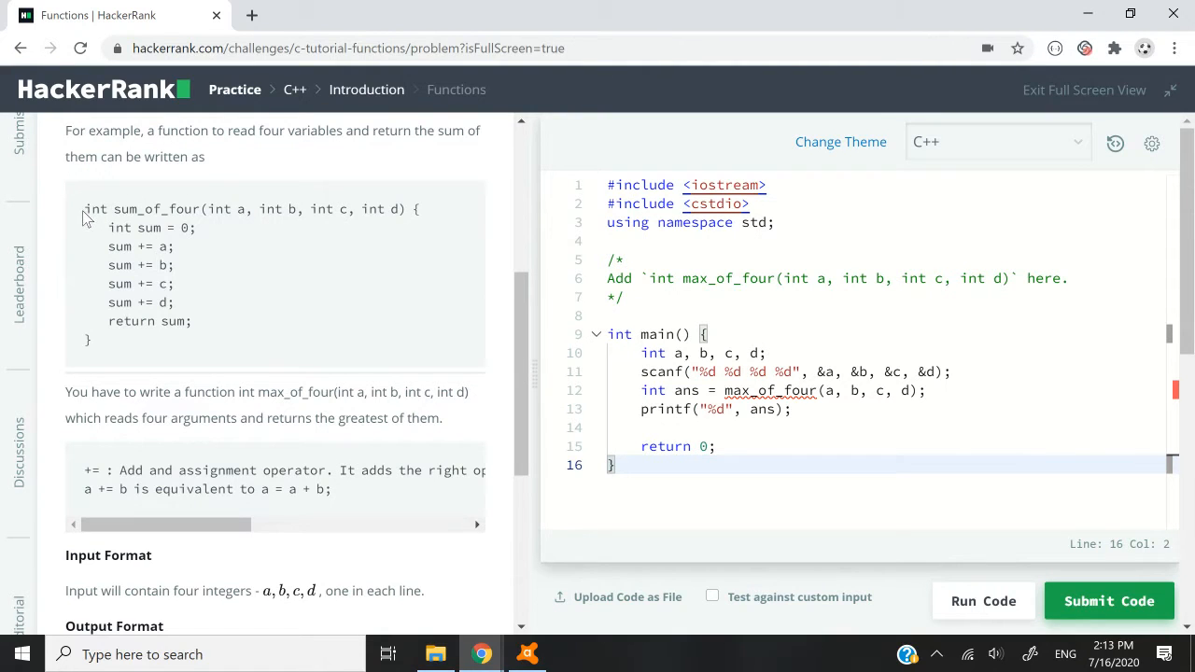
{"action": "double_click", "coordinate": [95, 209]}
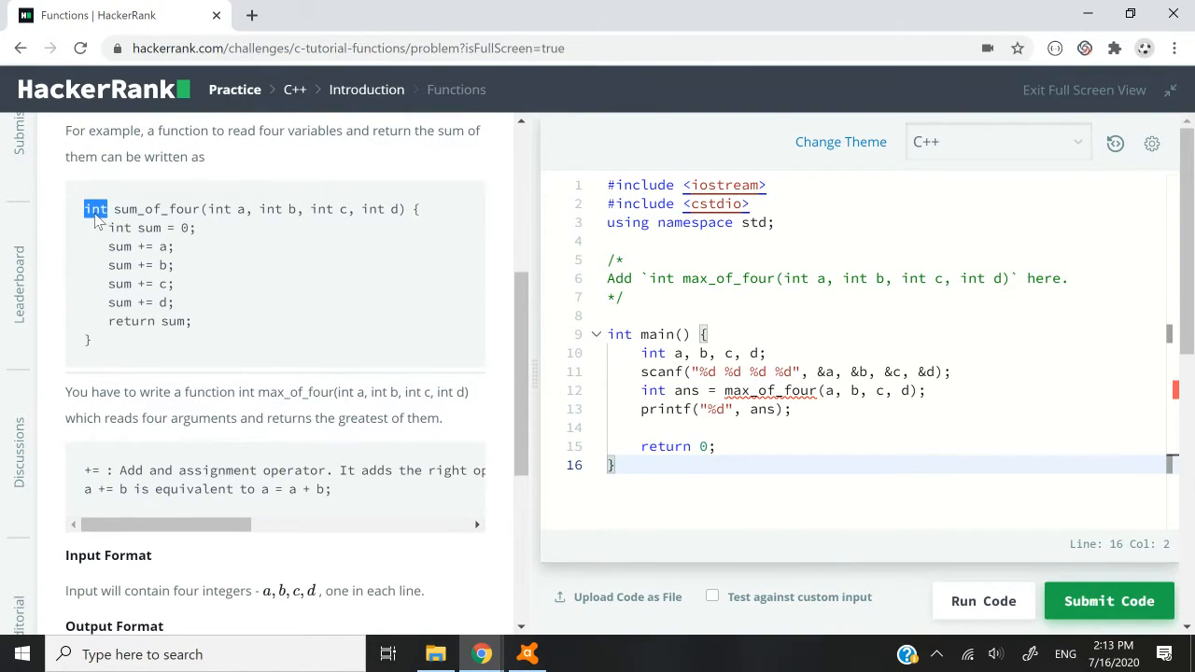
{"action": "left_click", "coordinate": [95, 209]}
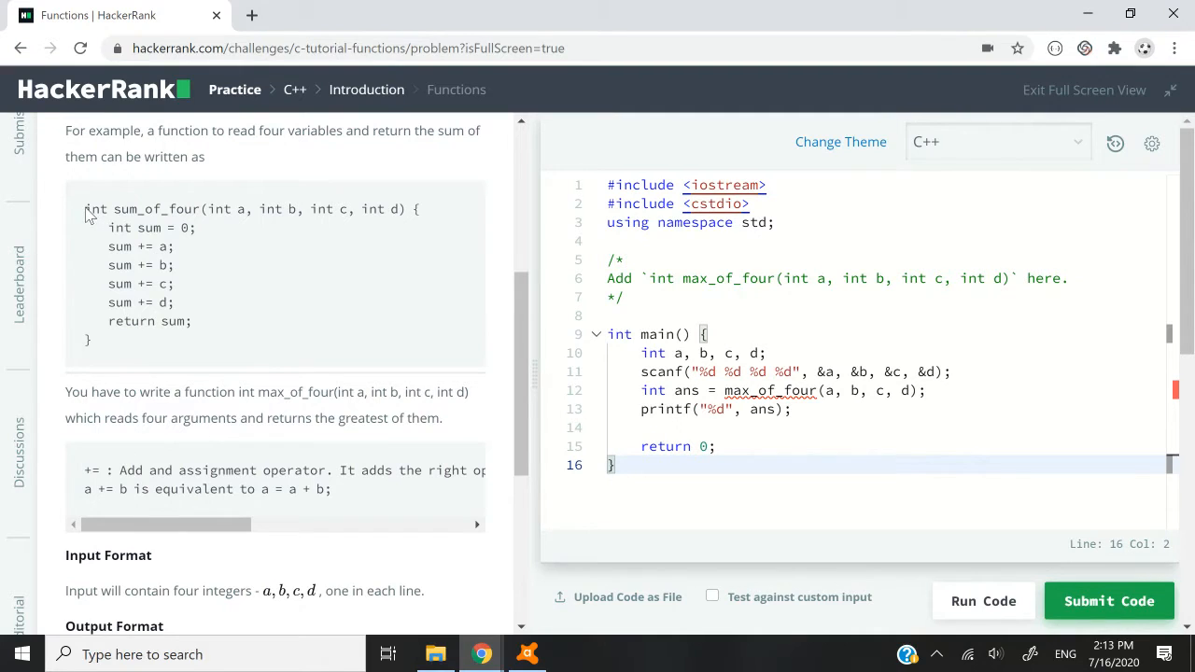
{"action": "left_click_drag", "start_coordinate": [84, 209], "coordinate": [89, 340]}
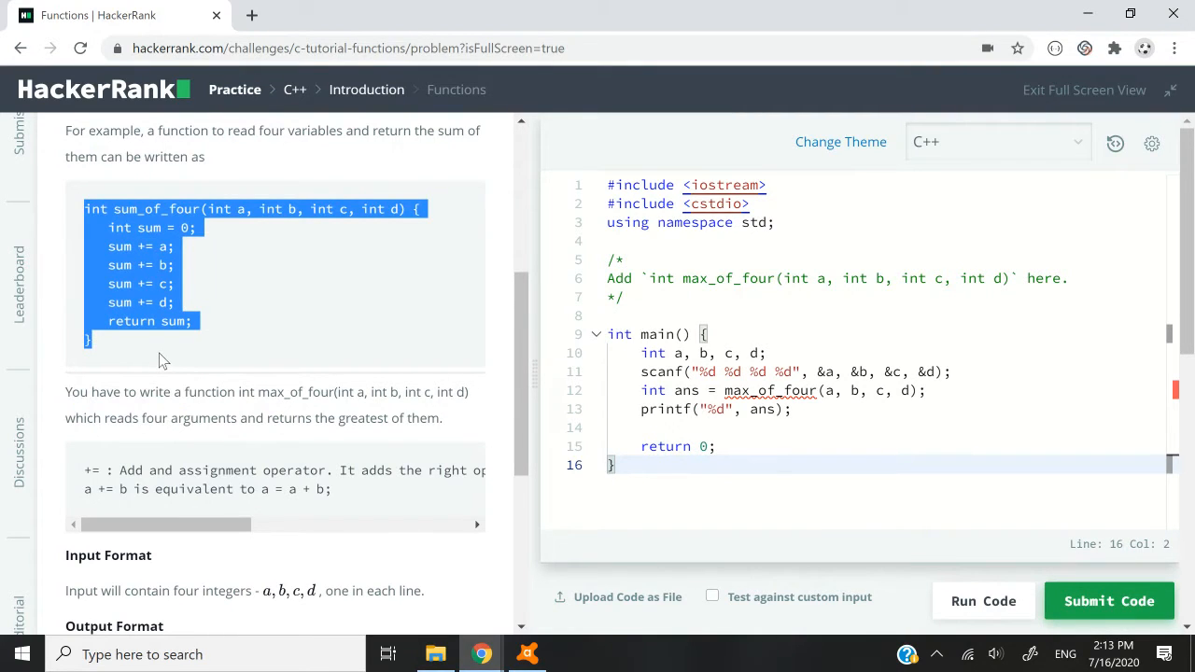
{"action": "left_click", "coordinate": [111, 218]}
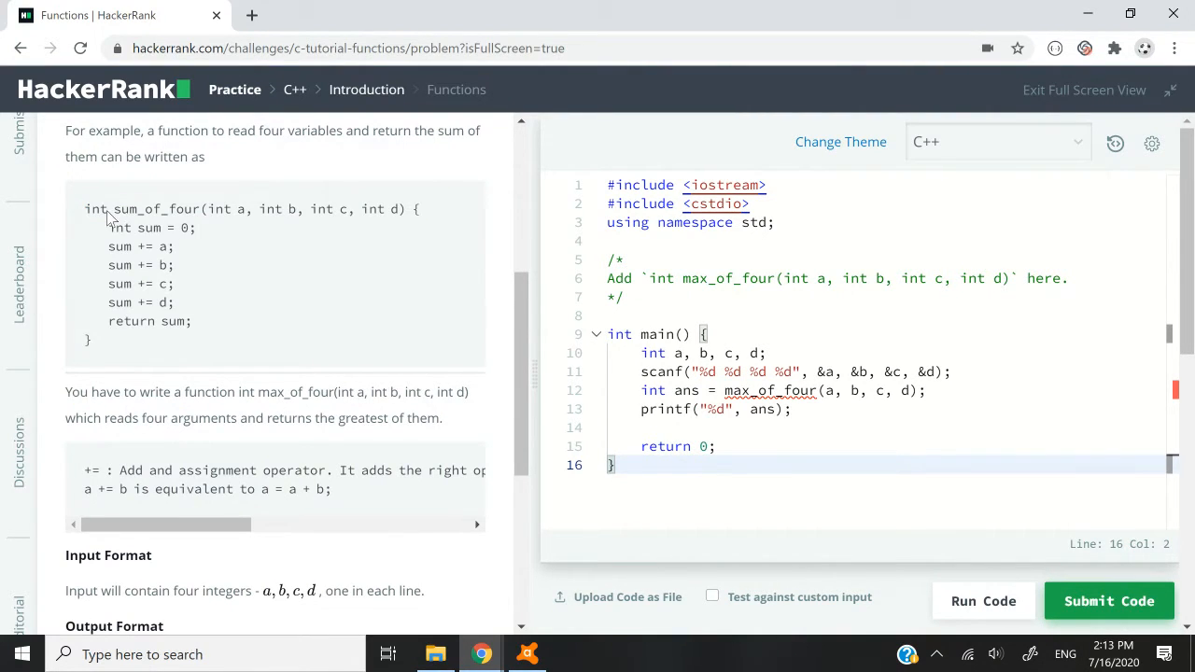
{"action": "mouse_move", "coordinate": [123, 216]}
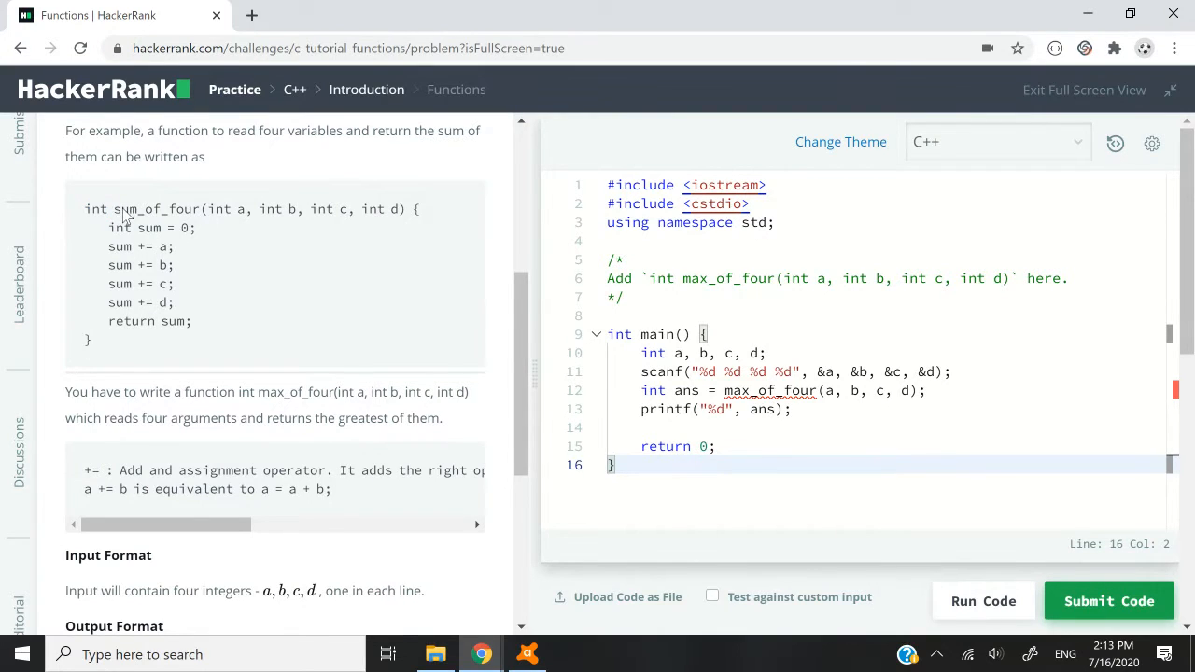
{"action": "double_click", "coordinate": [157, 209]}
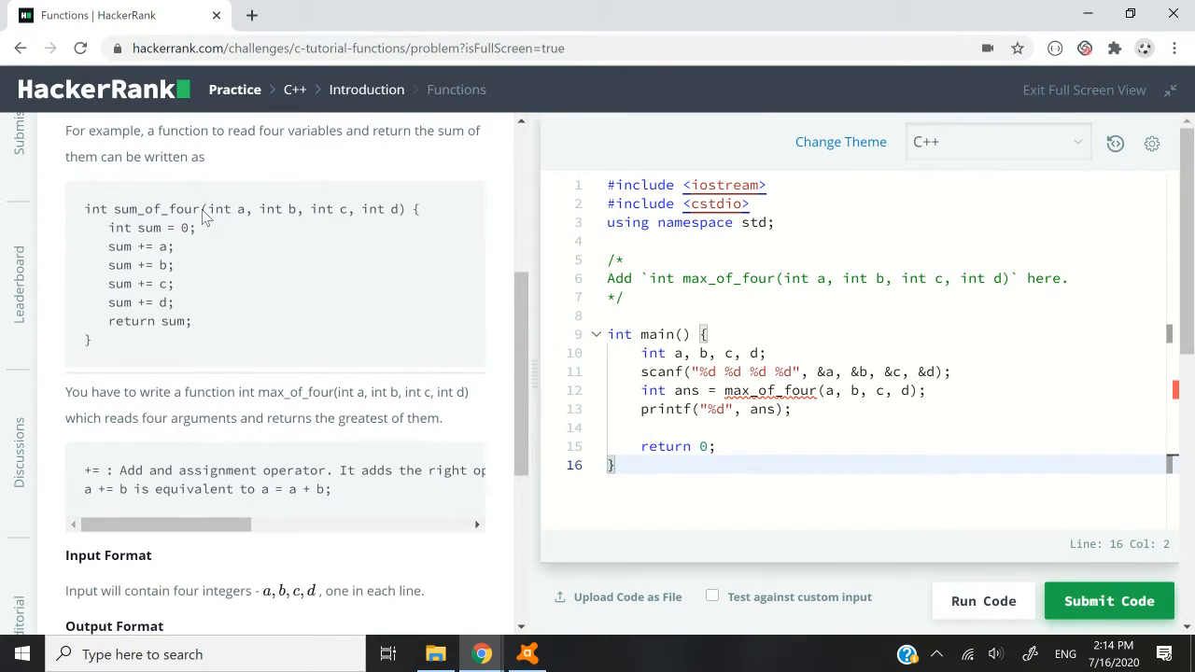
{"action": "left_click_drag", "start_coordinate": [205, 209], "coordinate": [401, 209]}
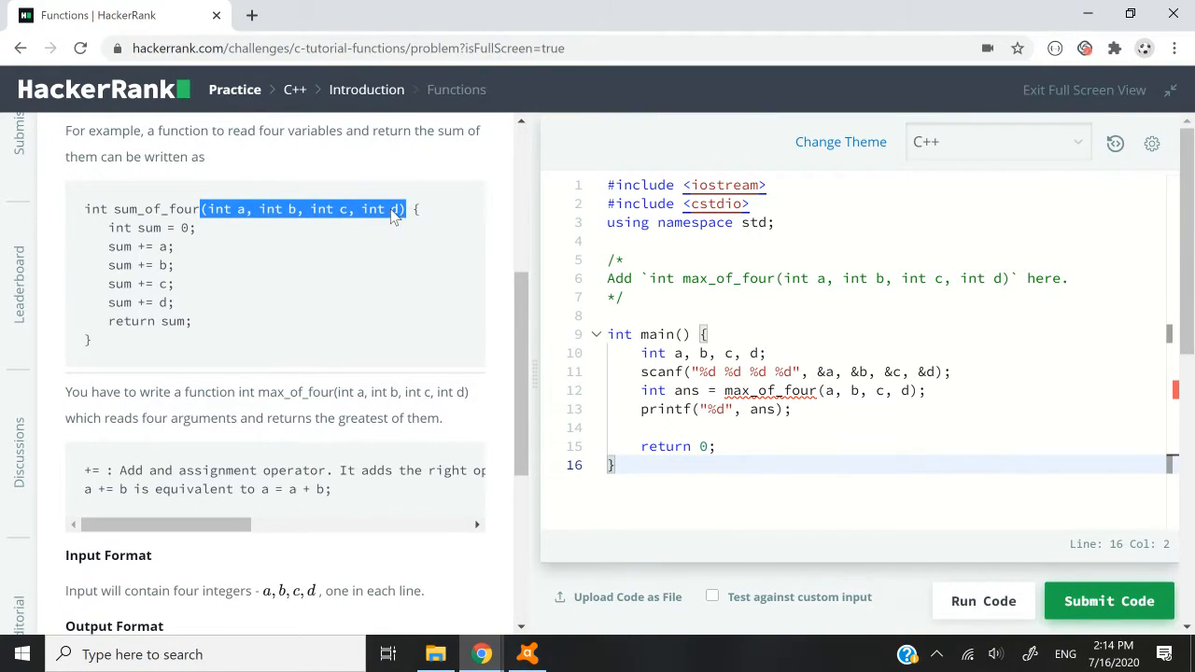
{"action": "left_click", "coordinate": [221, 209]}
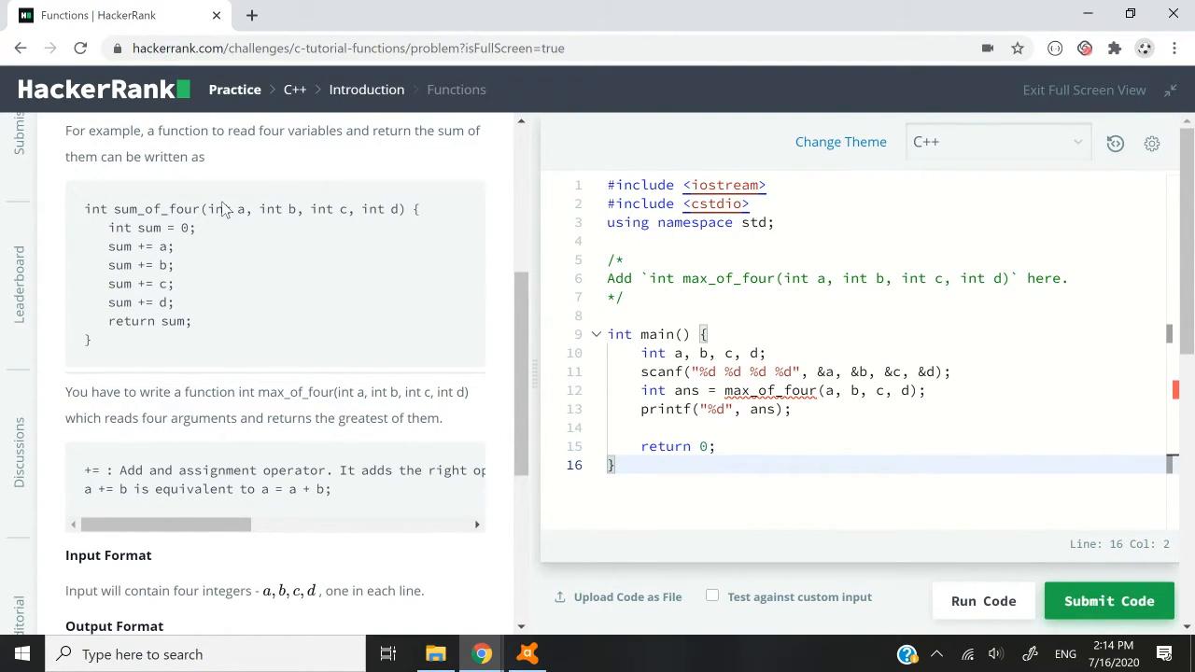
{"action": "left_click_drag", "start_coordinate": [207, 209], "coordinate": [420, 209]}
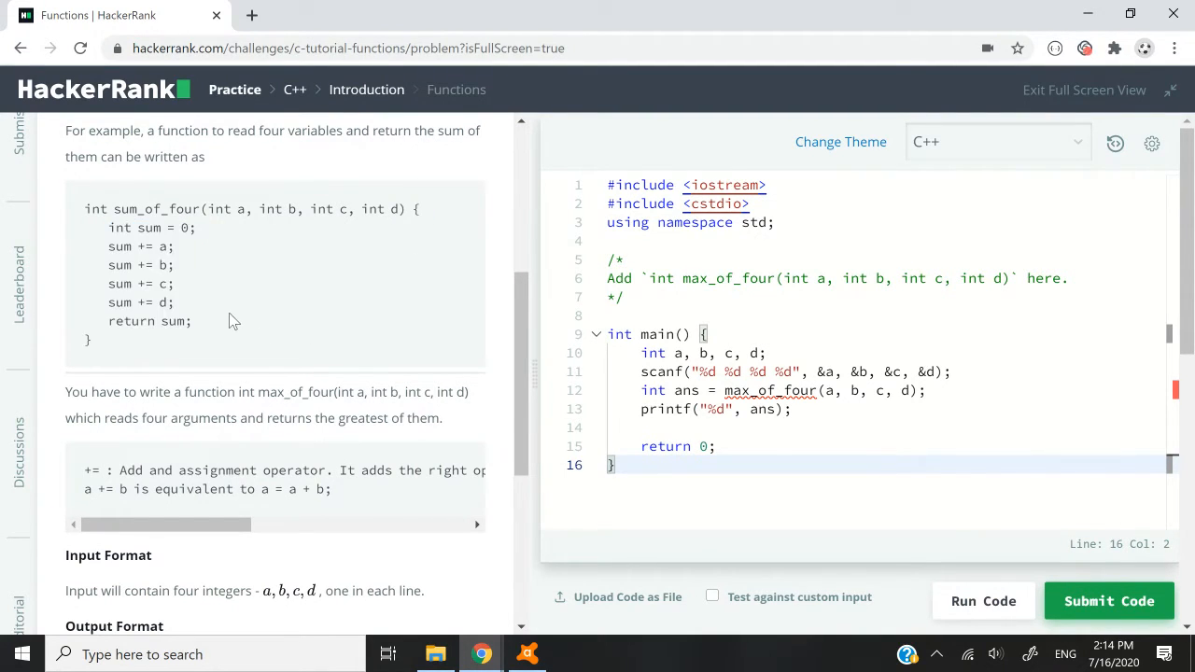
{"action": "left_click_drag", "start_coordinate": [110, 228], "coordinate": [195, 321]}
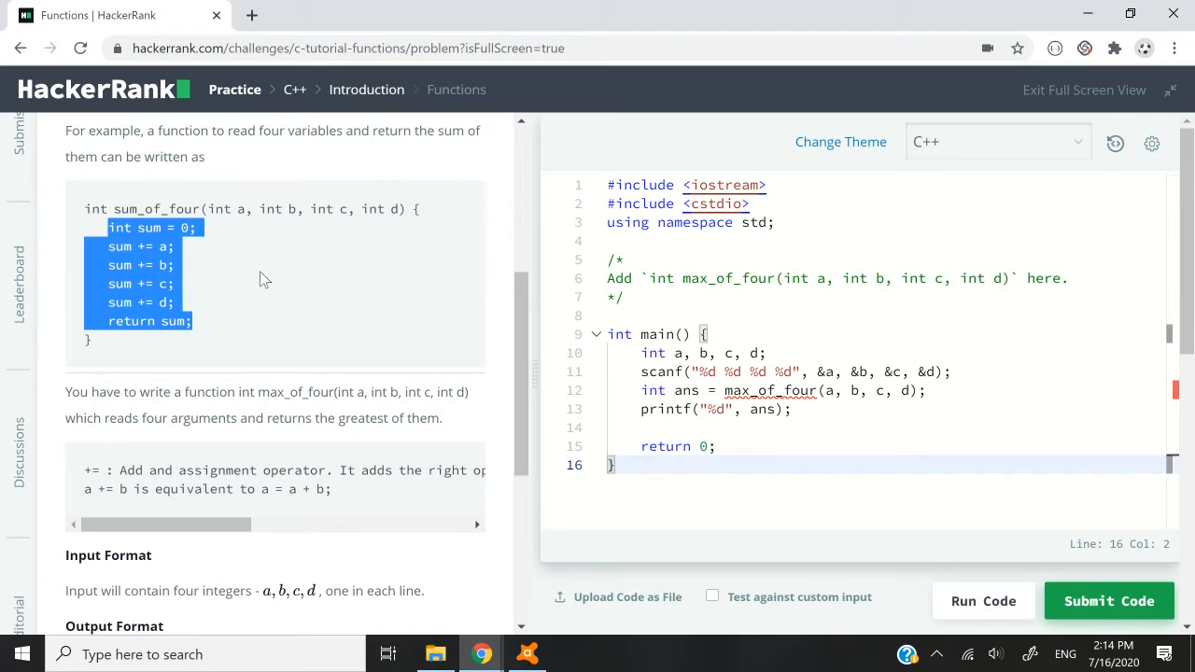
{"action": "double_click", "coordinate": [153, 209]}
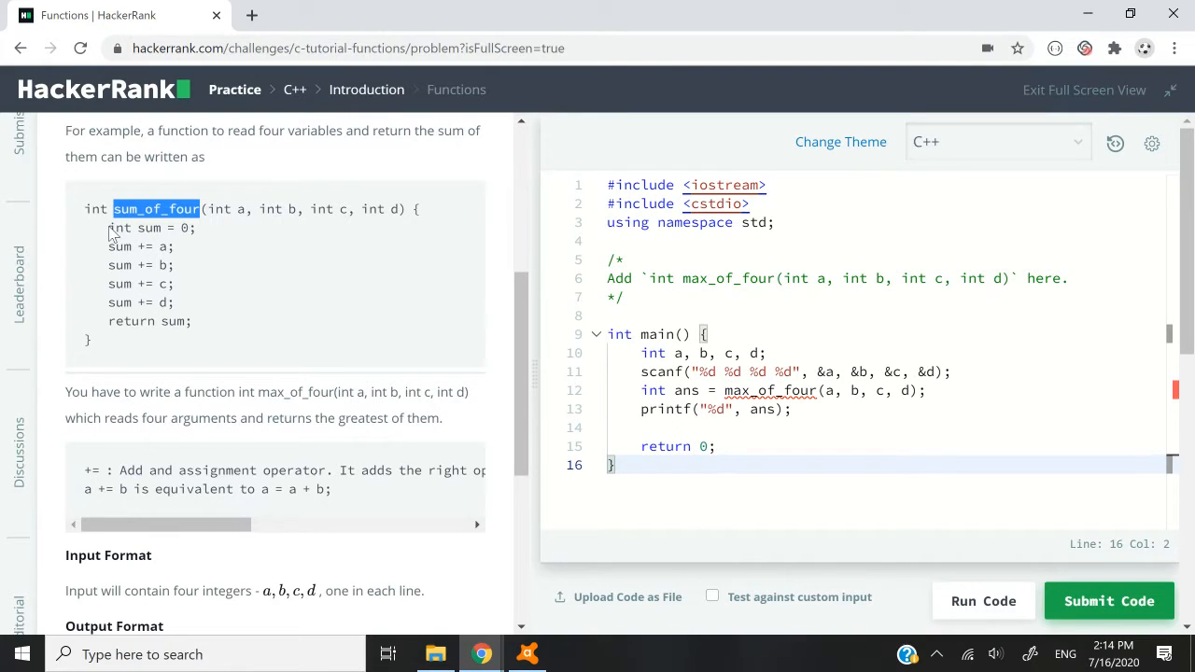
{"action": "double_click", "coordinate": [149, 227]}
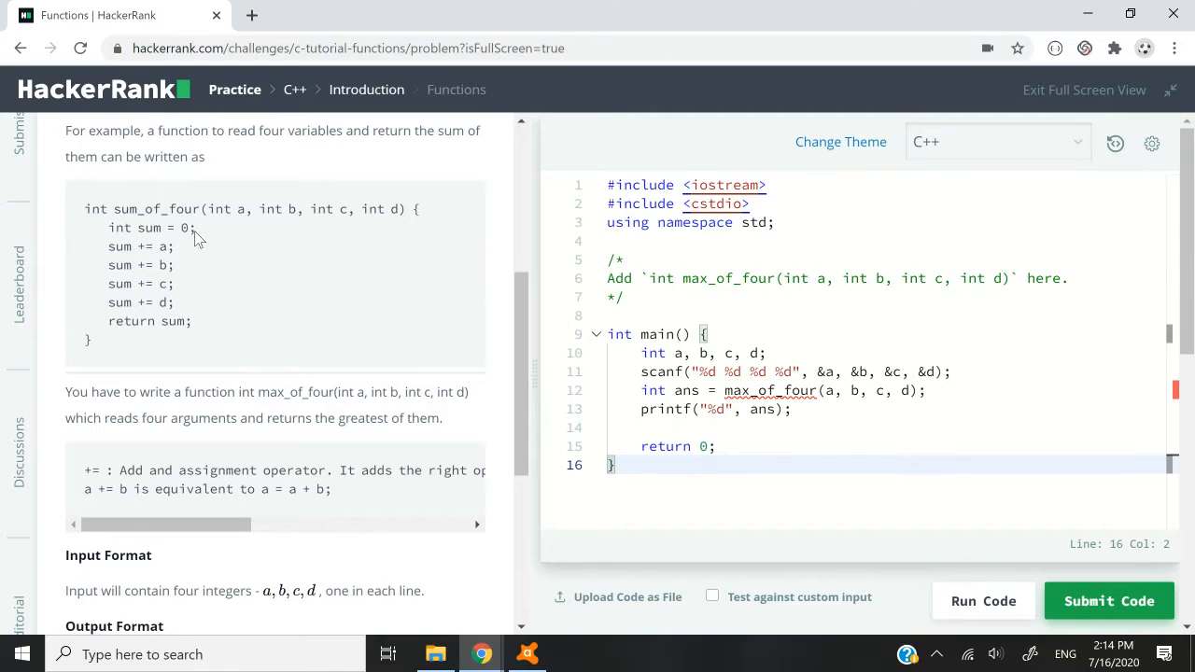
{"action": "left_click_drag", "start_coordinate": [194, 241], "coordinate": [186, 287]}
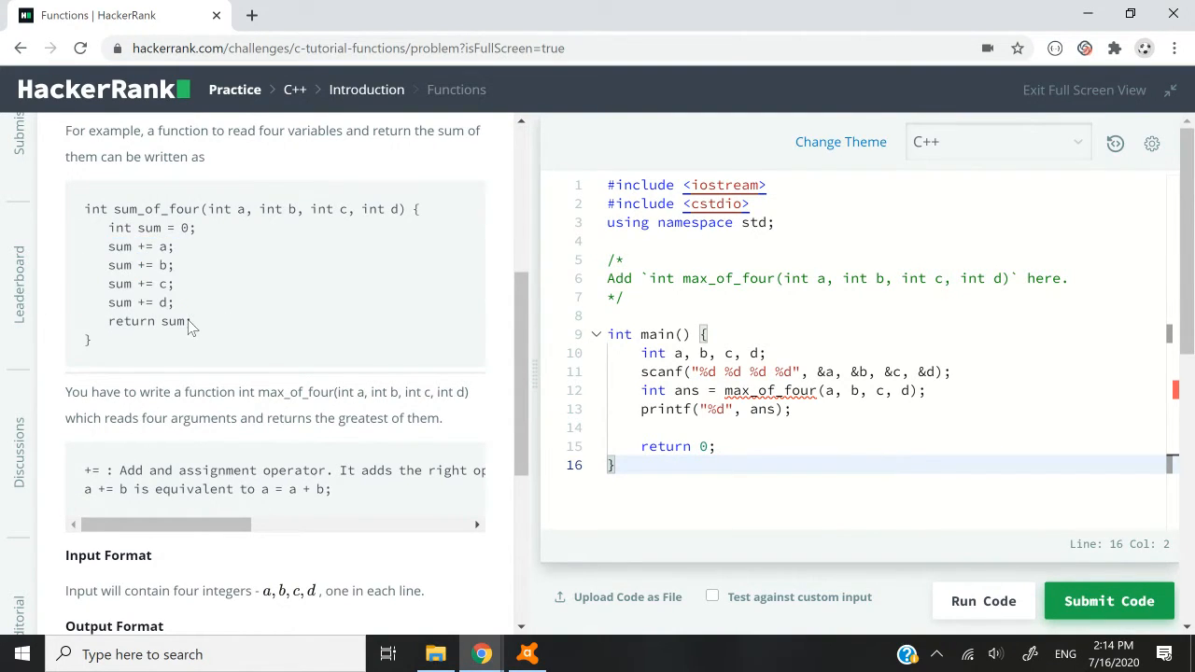
{"action": "double_click", "coordinate": [139, 302]}
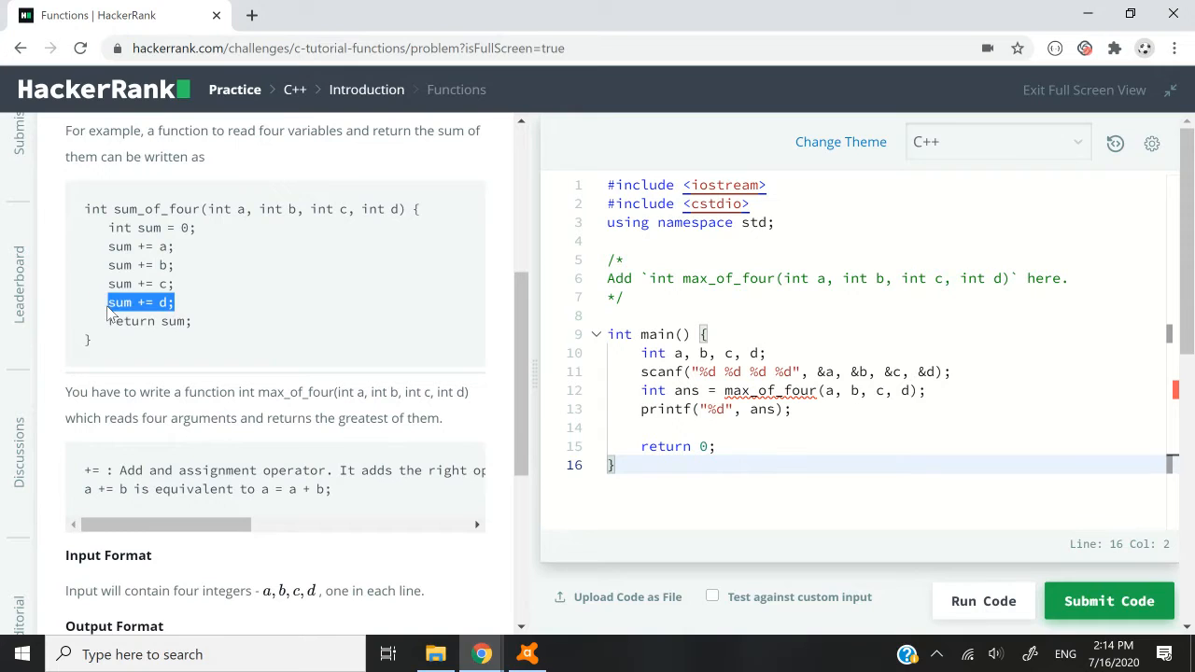
{"action": "left_click", "coordinate": [150, 322]}
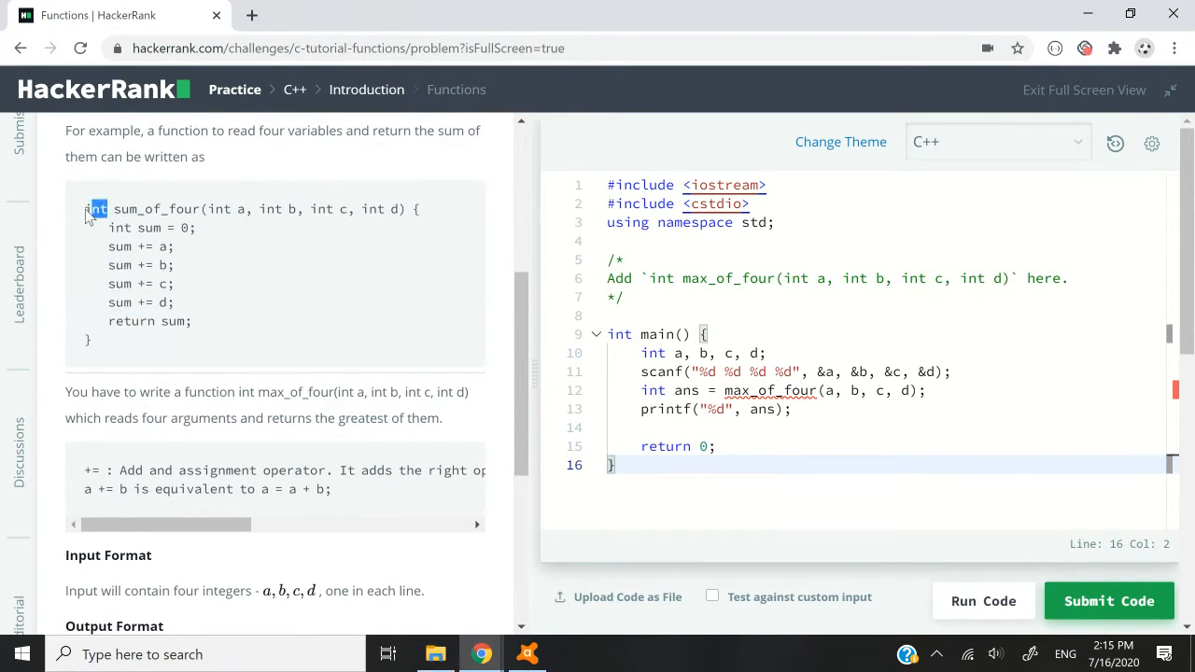
{"action": "mouse_move", "coordinate": [508, 363]}
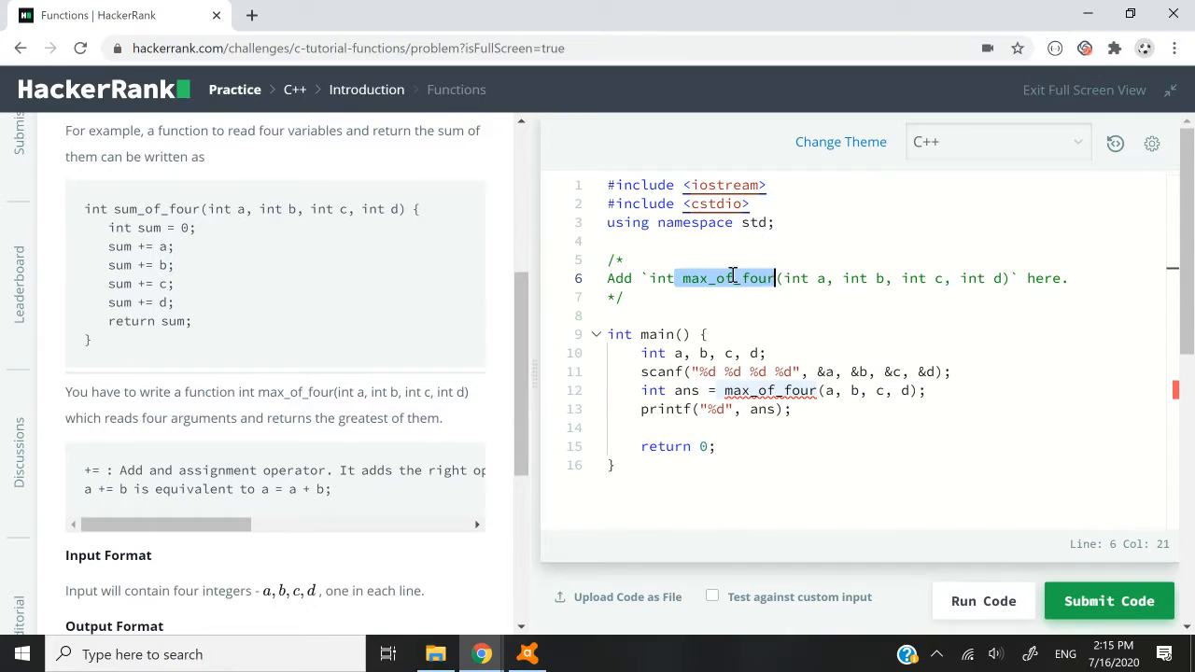
Review main: the parameter comment, then the declaration and input-reading lines
{"action": "left_click_drag", "start_coordinate": [731, 278], "coordinate": [616, 297]}
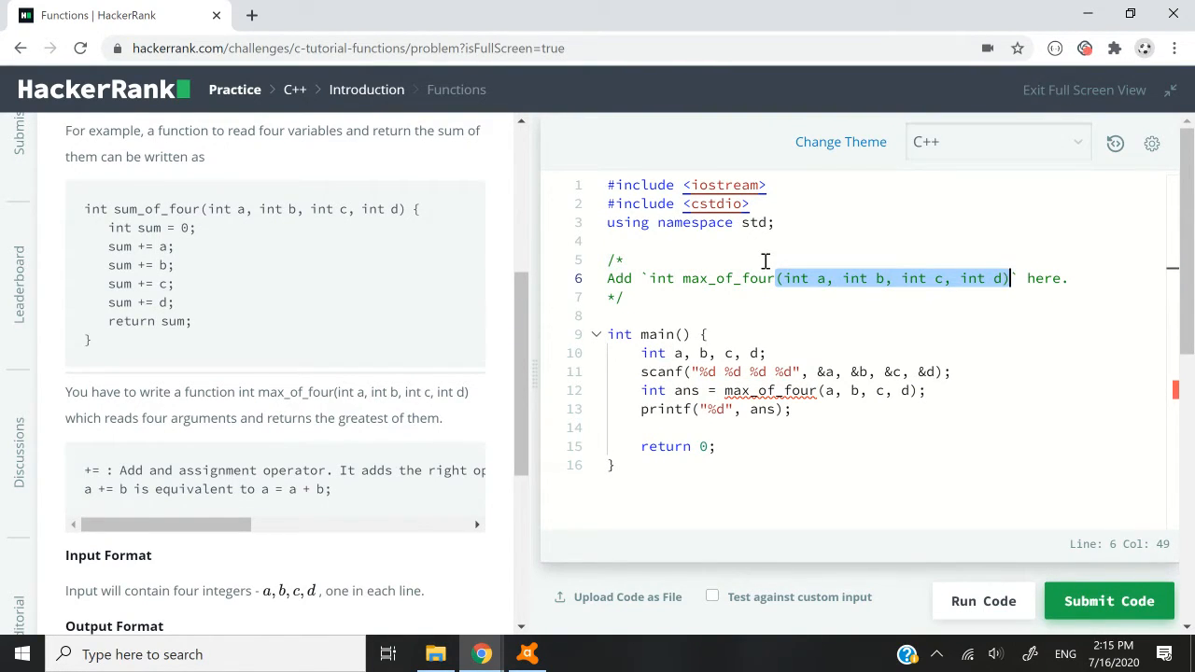
{"action": "left_click", "coordinate": [825, 278]}
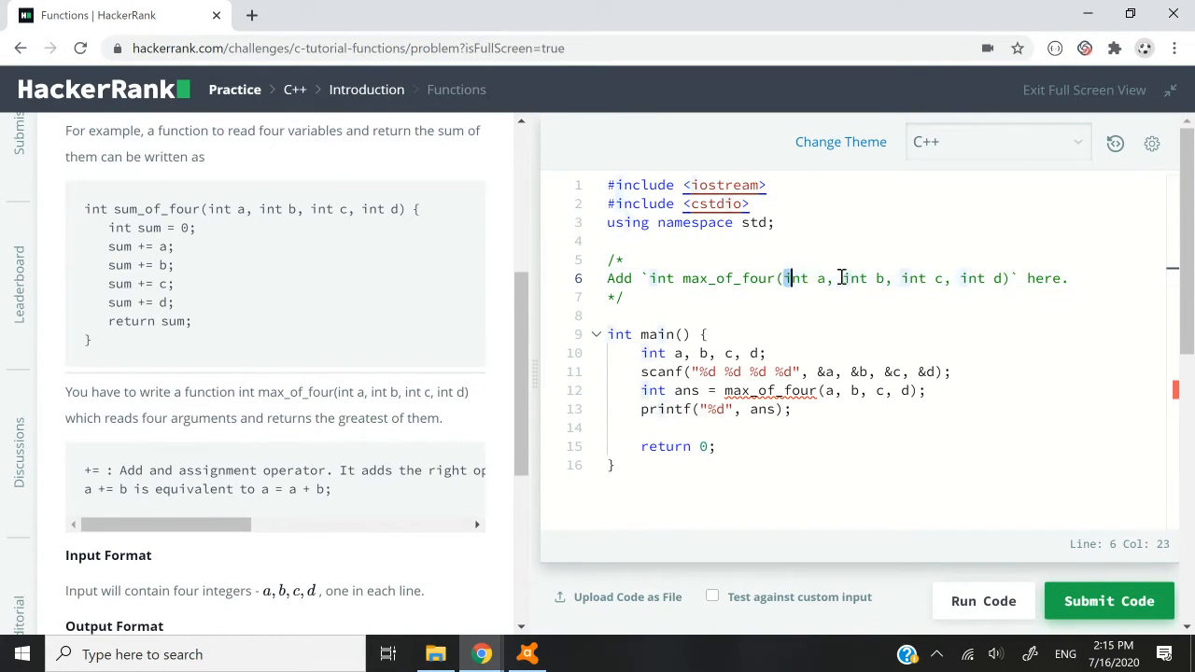
{"action": "left_click", "coordinate": [598, 334]}
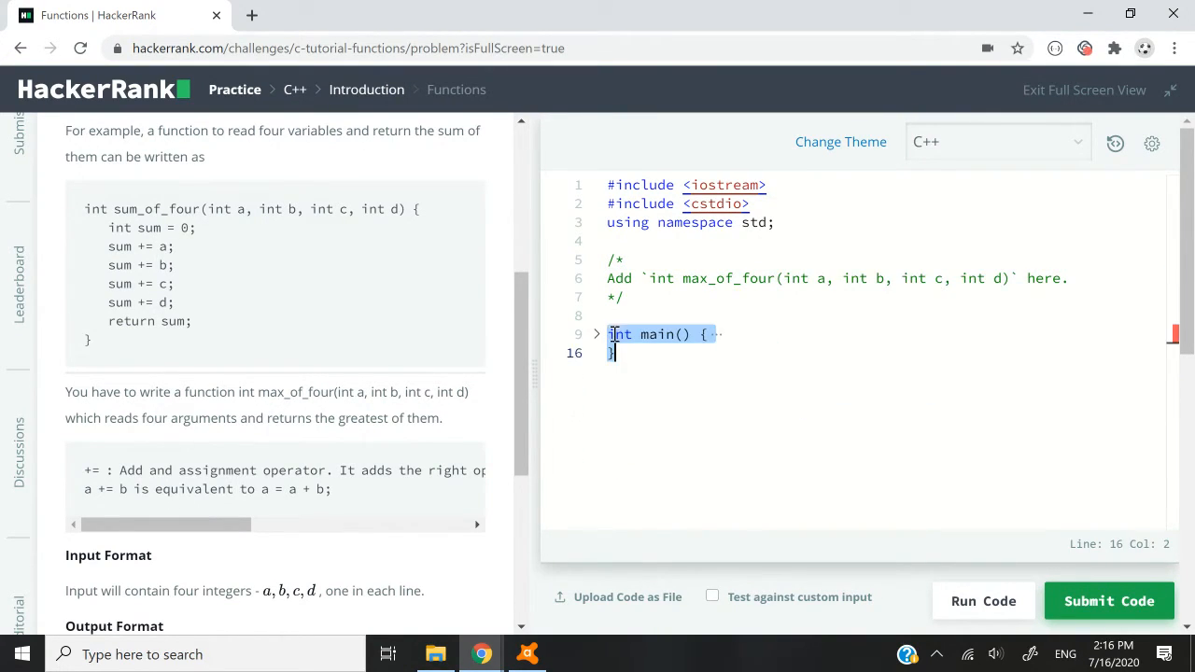
{"action": "left_click", "coordinate": [597, 334]}
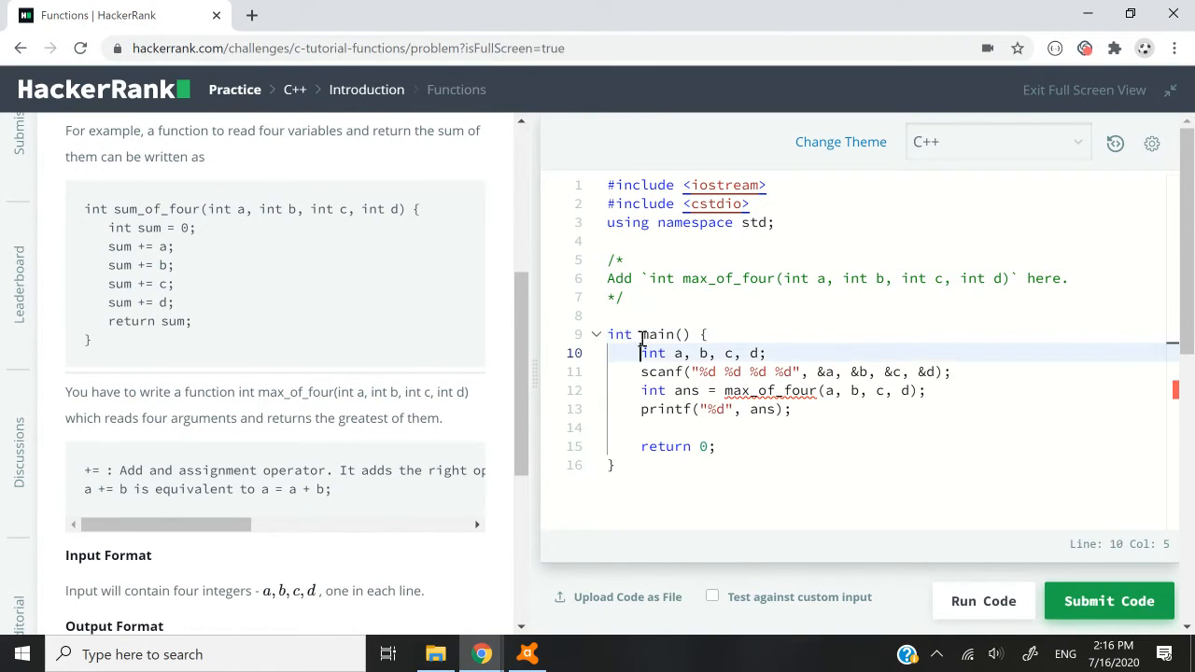
{"action": "left_click_drag", "start_coordinate": [643, 353], "coordinate": [779, 371]}
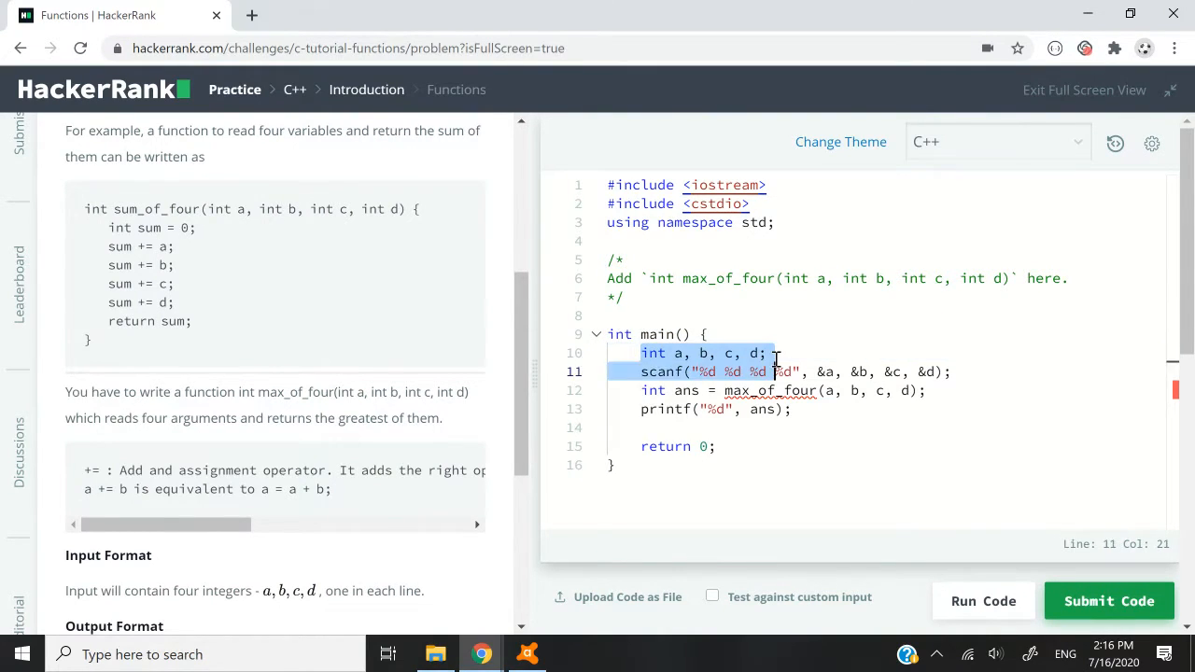
{"action": "left_click", "coordinate": [739, 372]}
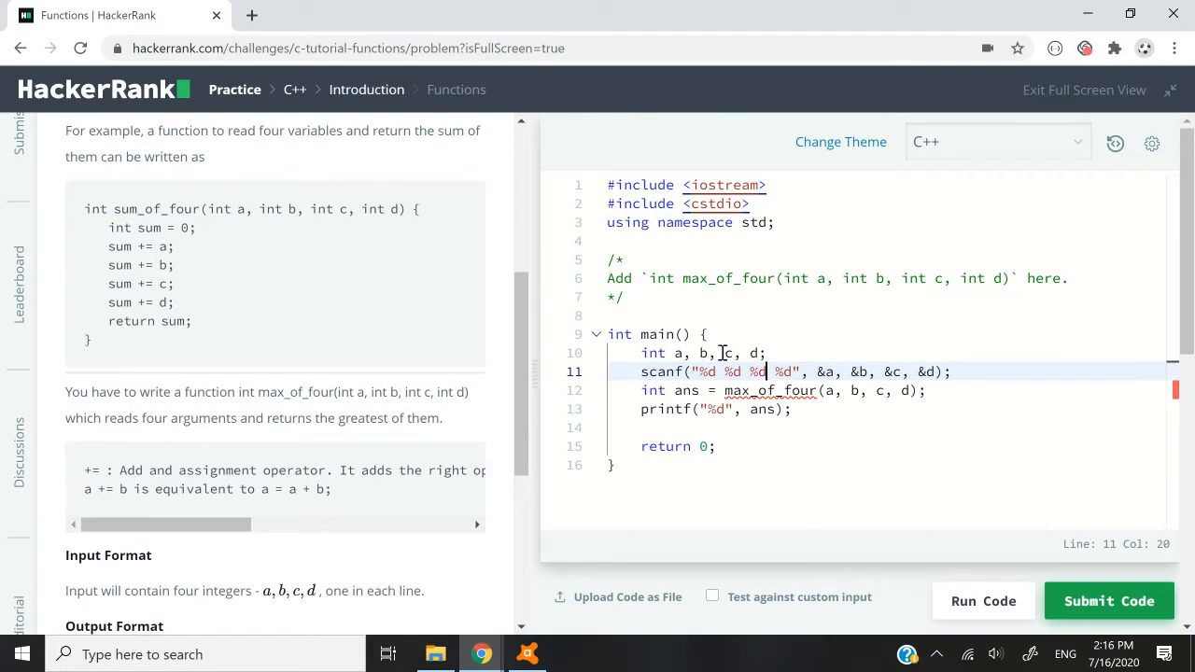
Finish the ans line in main so it calls max_of_four(a, b, c, d);
{"action": "left_click", "coordinate": [643, 391]}
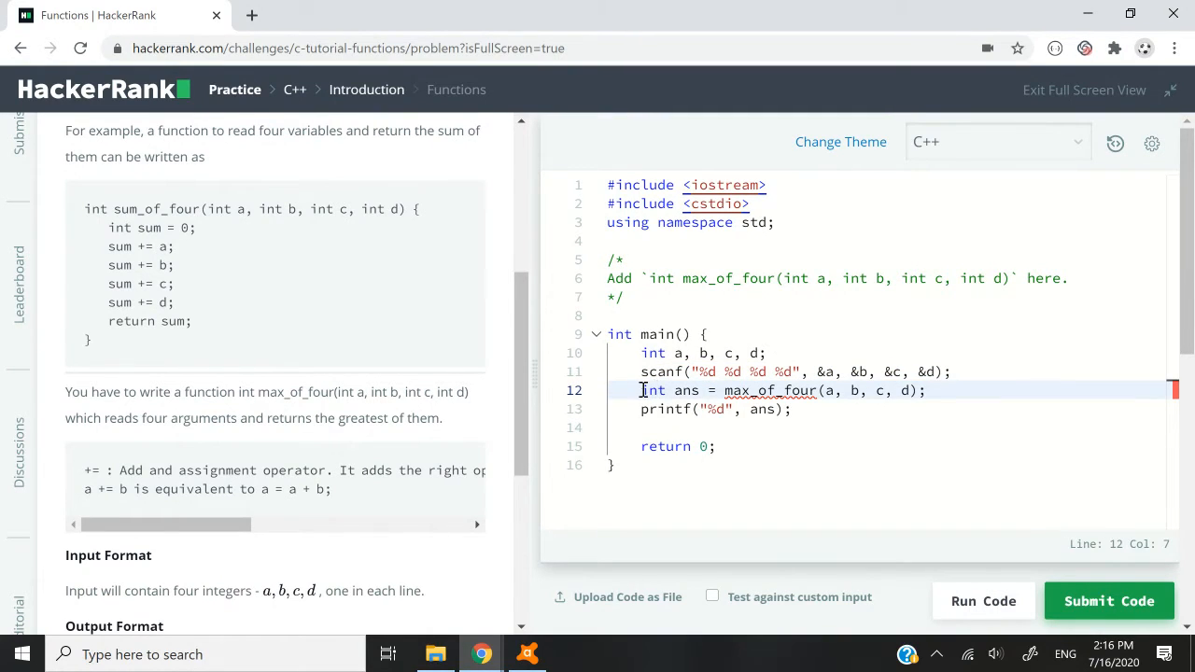
{"action": "left_click_drag", "start_coordinate": [643, 390], "coordinate": [705, 390]}
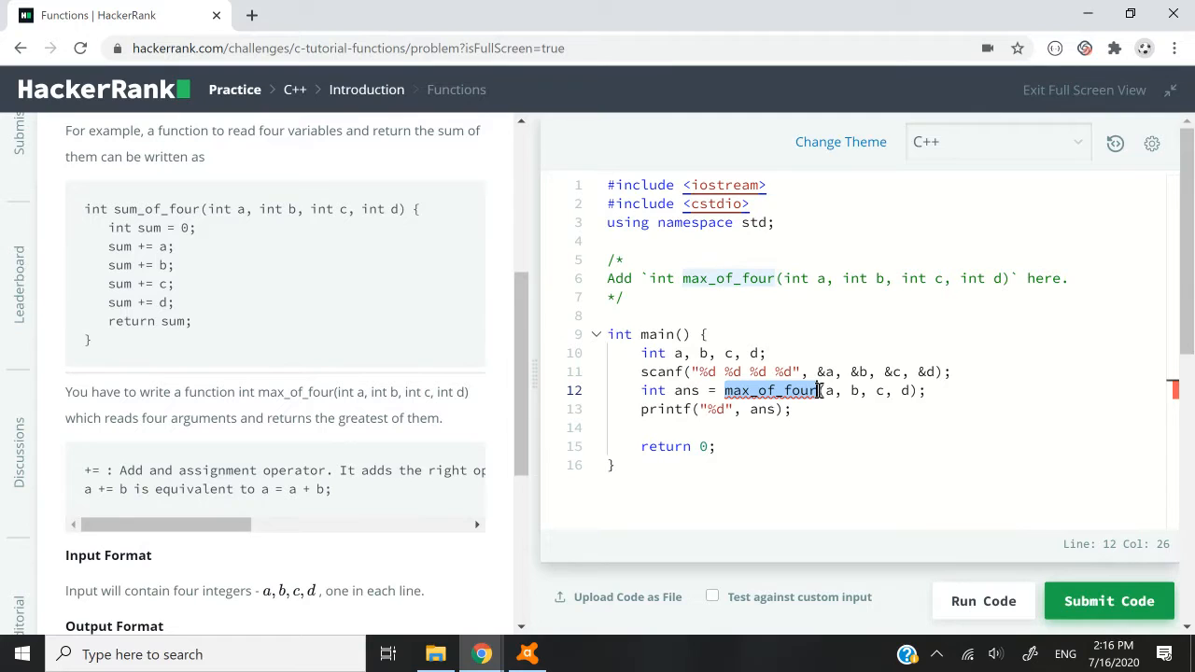
{"action": "type", "text": "(a, b, c, d);"}
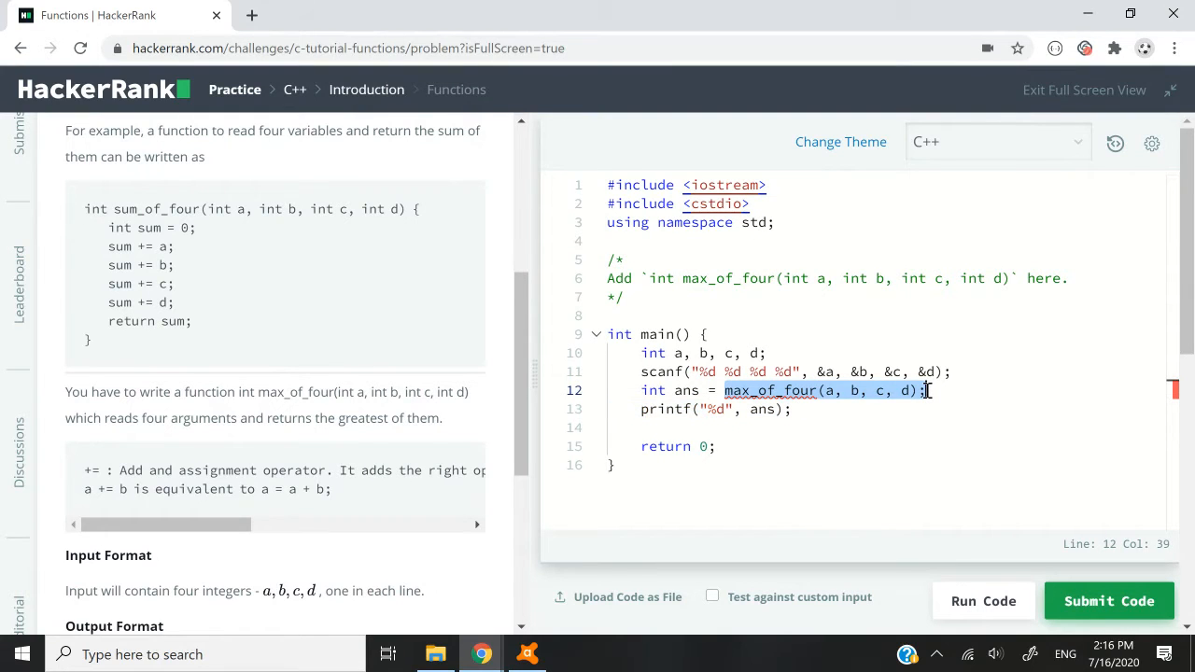
{"action": "left_click", "coordinate": [695, 409]}
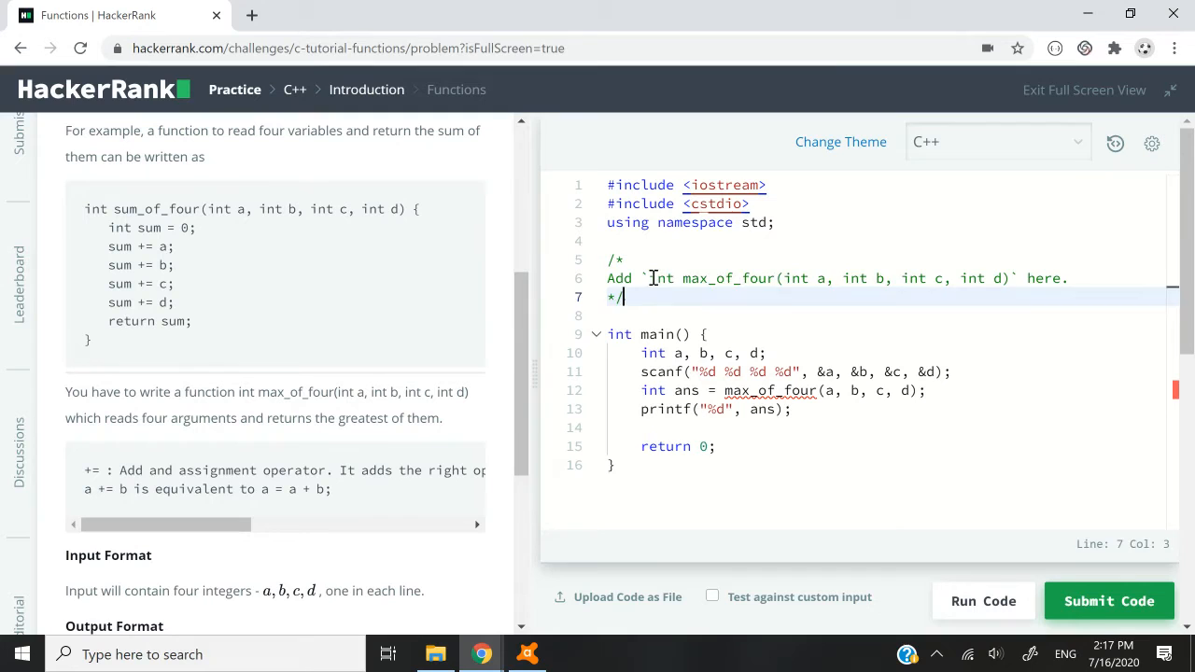
Write the header int max_of_four(int a, int b, int c, int d) with an empty braced body above main
{"action": "left_click_drag", "start_coordinate": [623, 297], "coordinate": [1007, 278]}
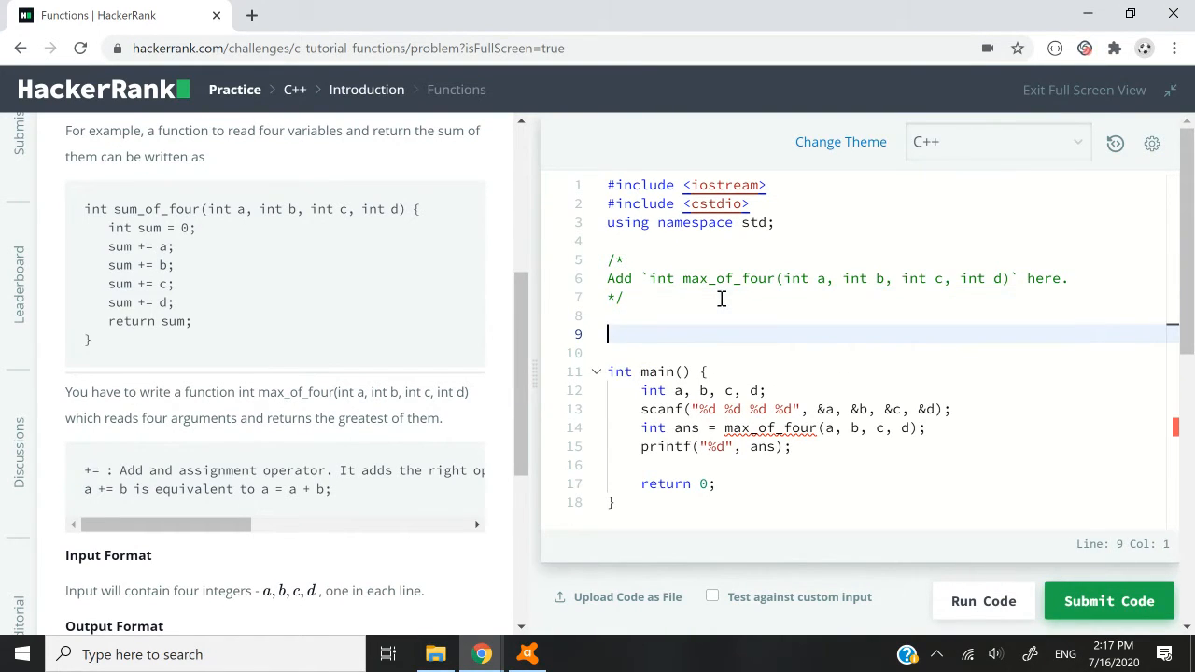
{"action": "type", "text": "int"}
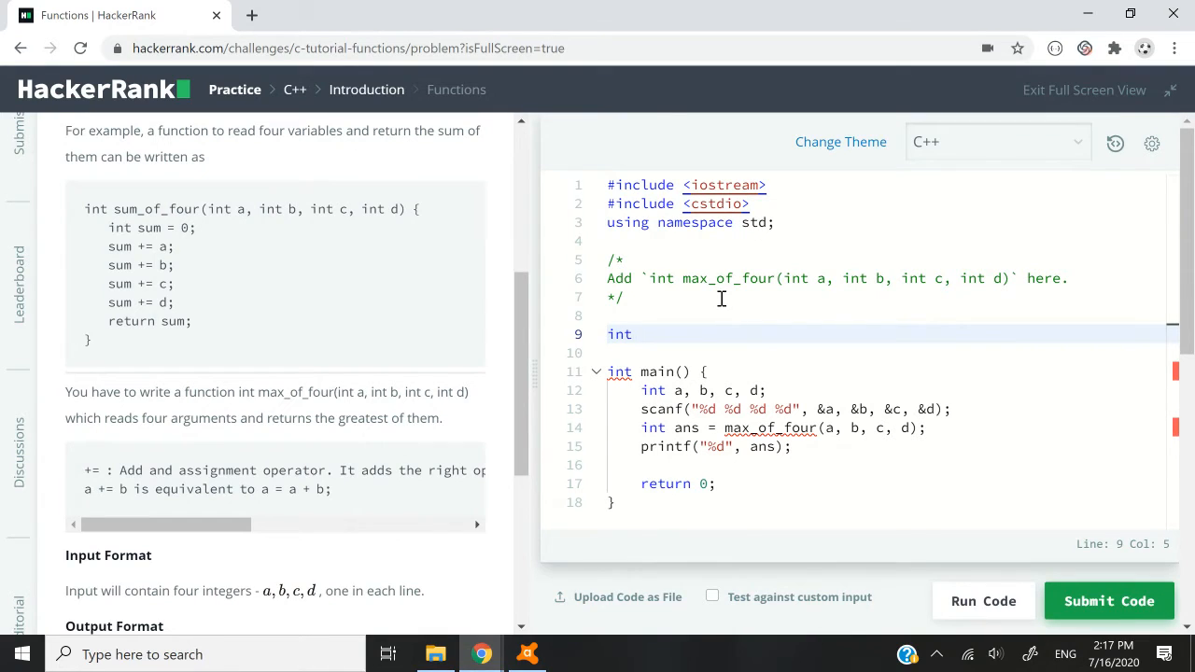
{"action": "type", "text": "max"}
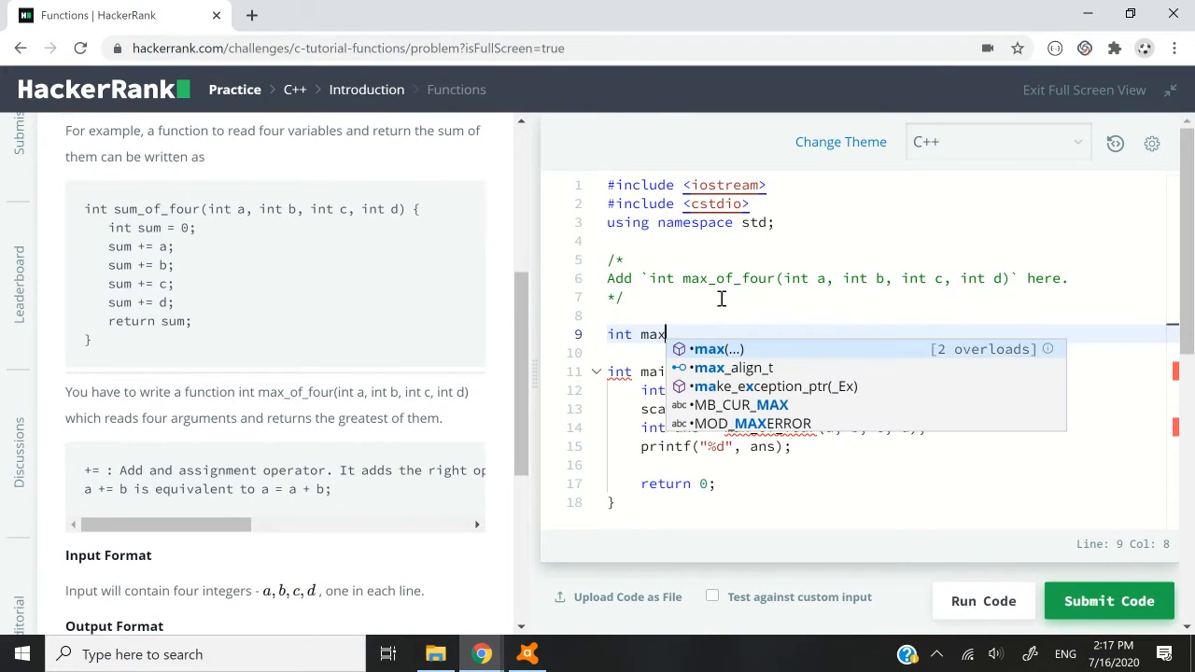
{"action": "type", "text": "_of_four()"}
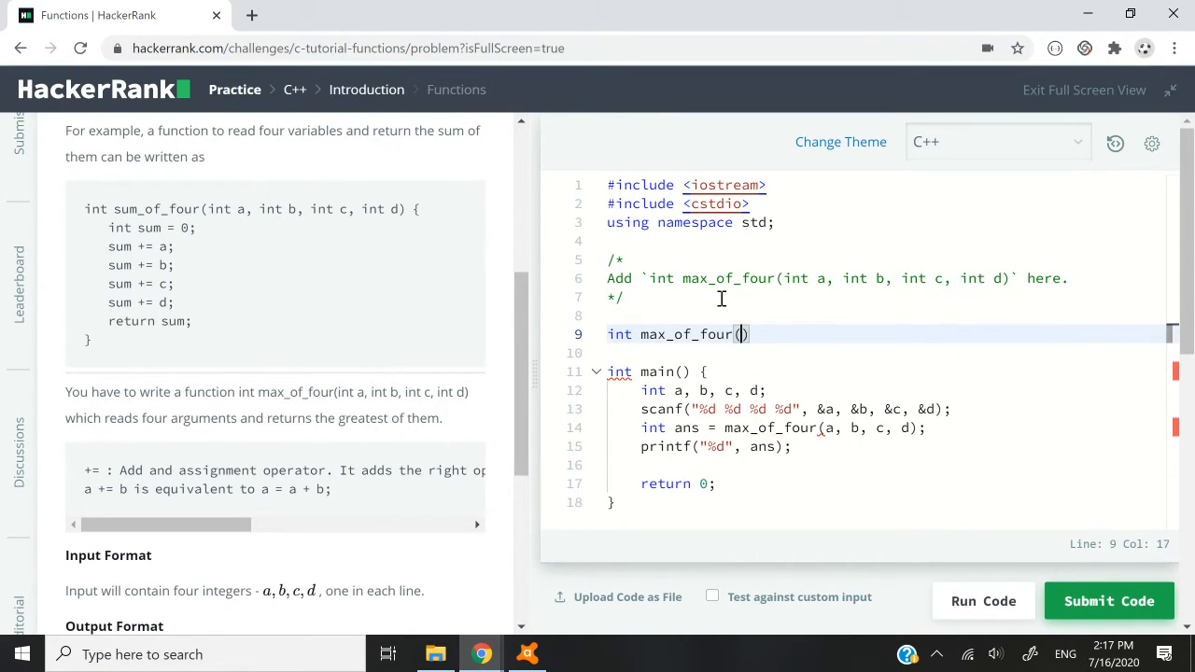
{"action": "type", "text": "int a"}
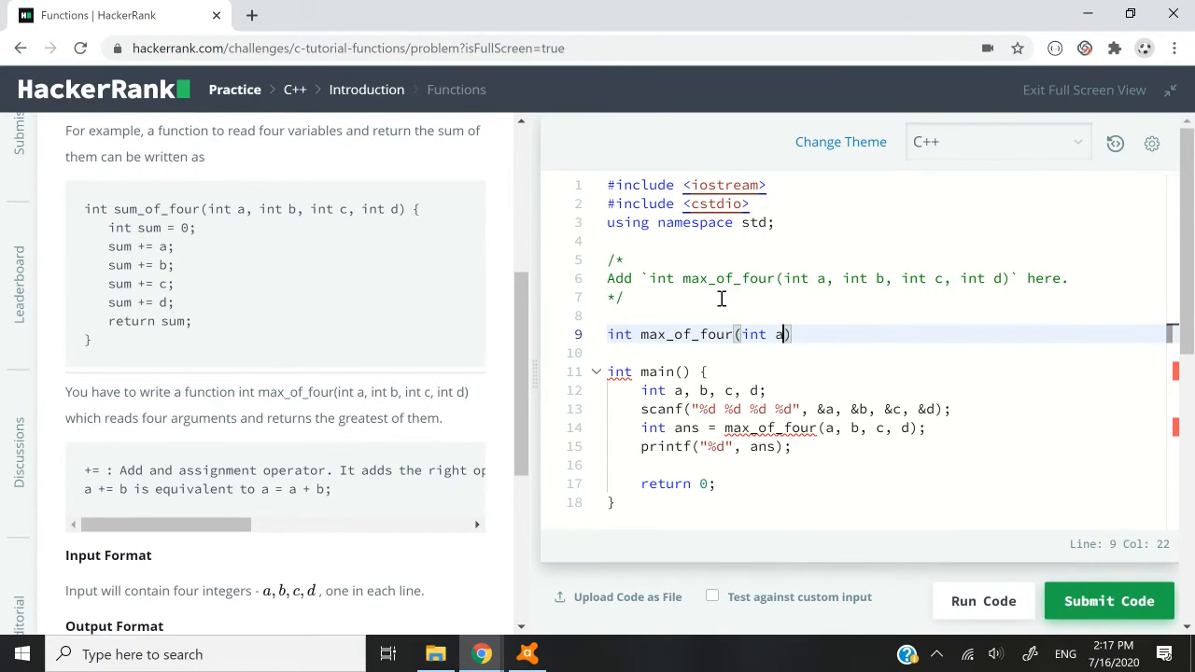
{"action": "type", "text": ", int b,"}
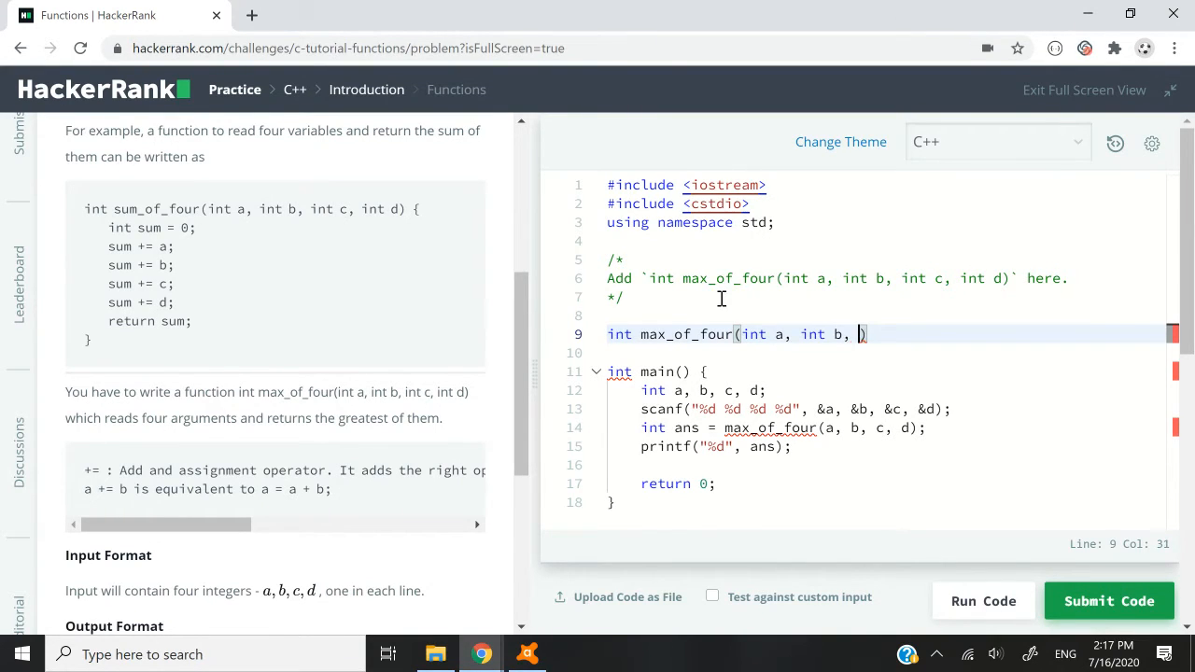
{"action": "type", "text": "int c, int d"}
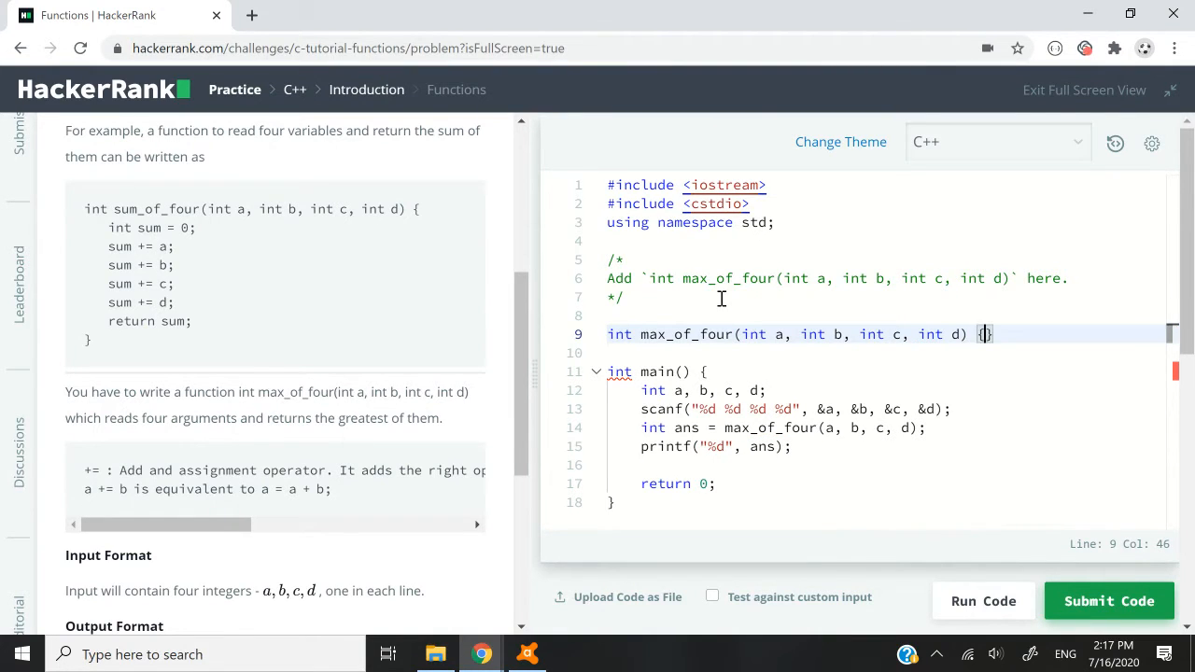
{"action": "key", "text": "enter"}
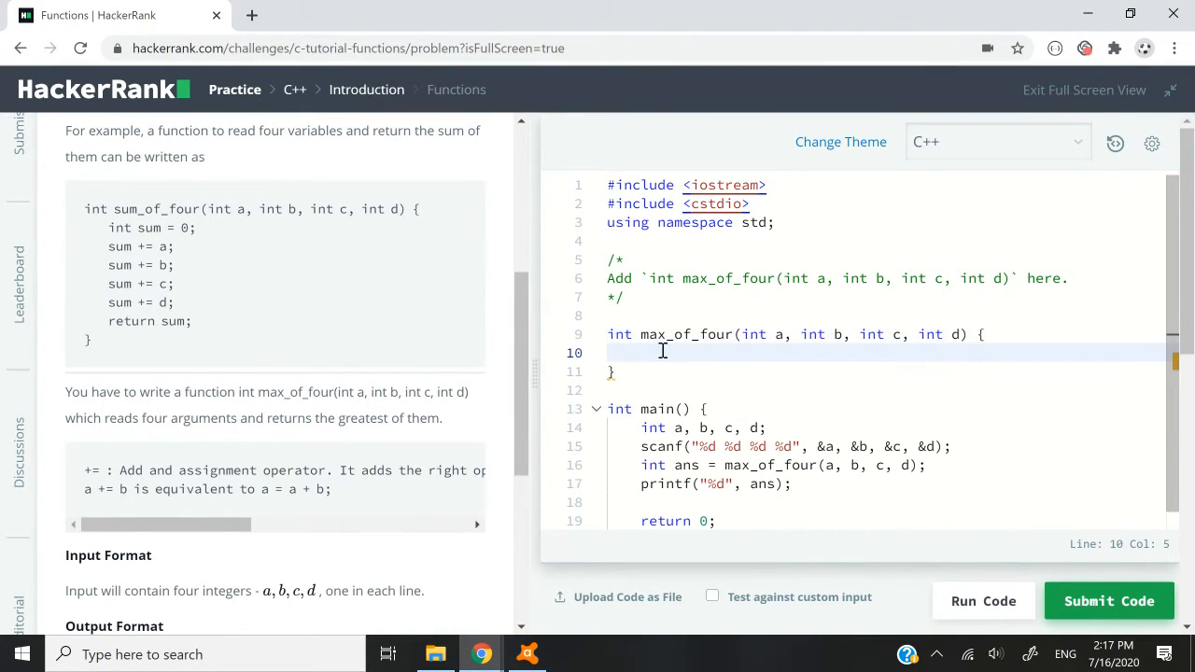
{"action": "mouse_move", "coordinate": [762, 343]}
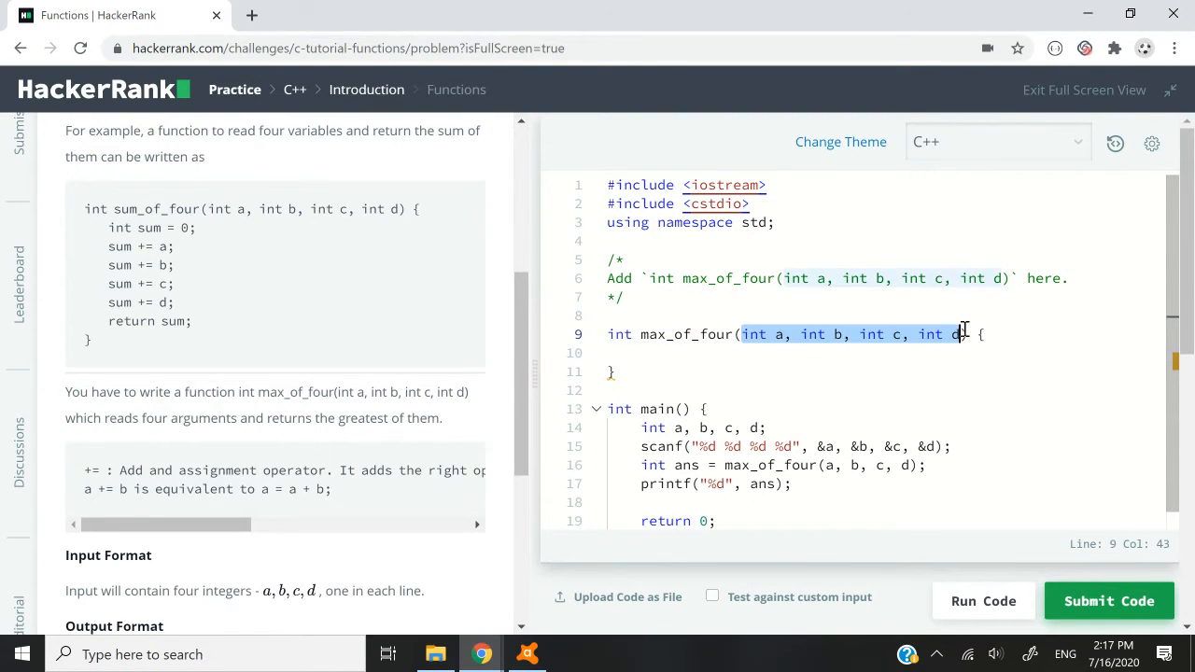
{"action": "key", "text": "enter"}
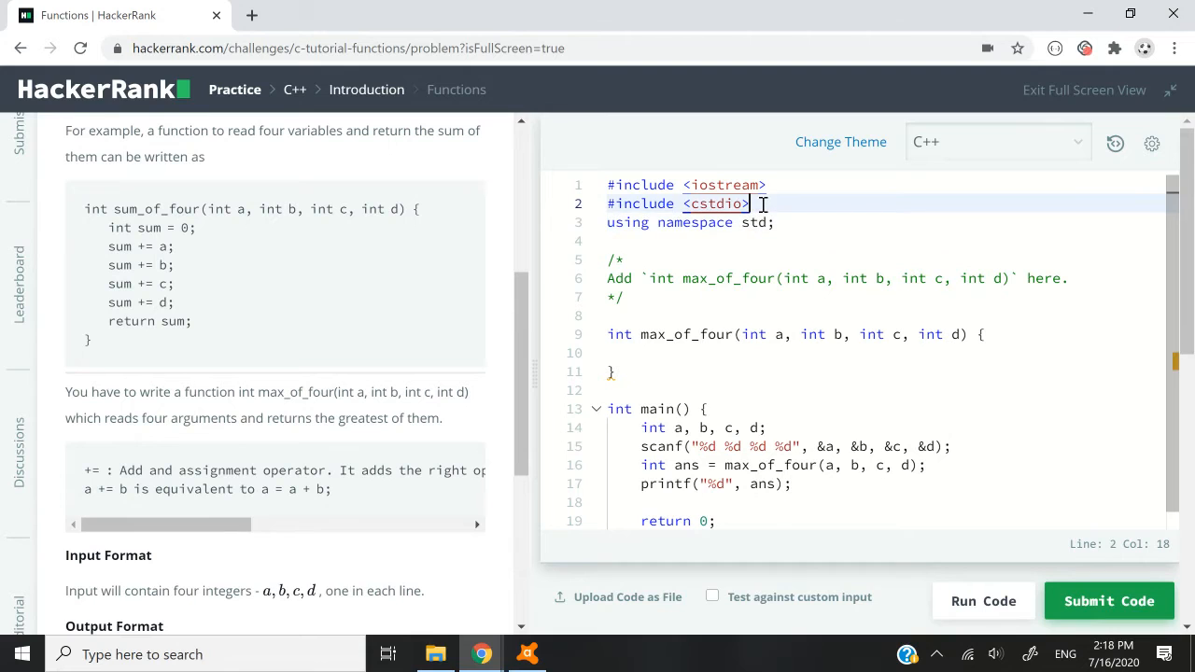
Add #include <algorithm> after the <cstdio> include, then return to the empty function body
{"action": "key", "text": "Enter"}
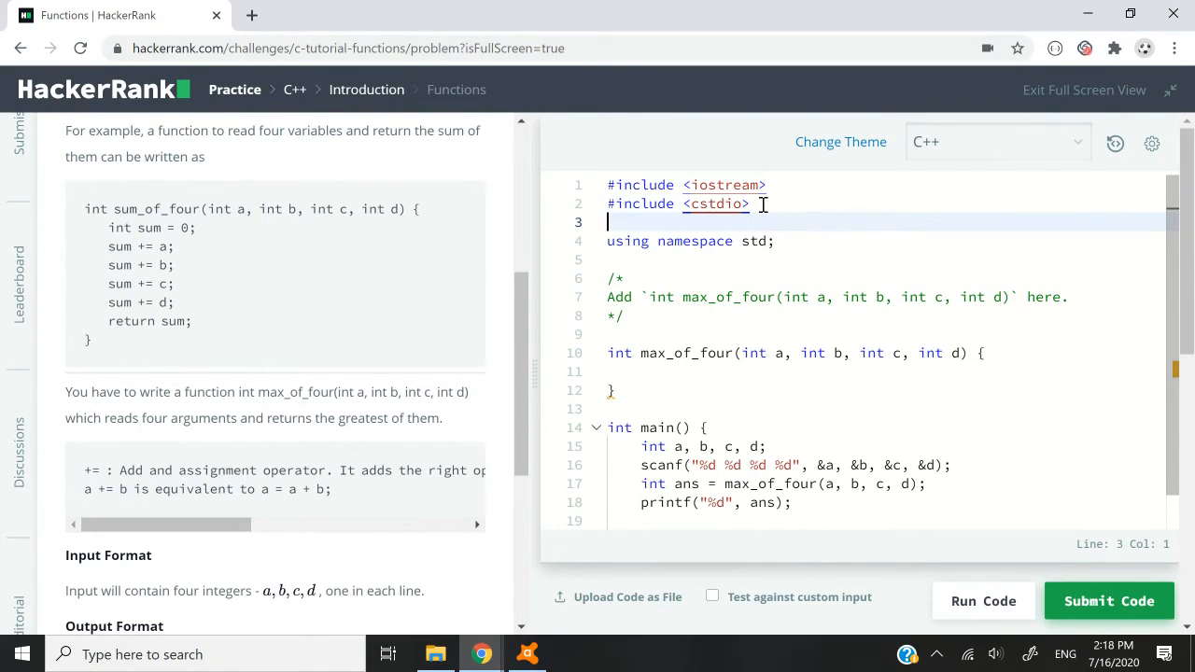
{"action": "type", "text": "#include"}
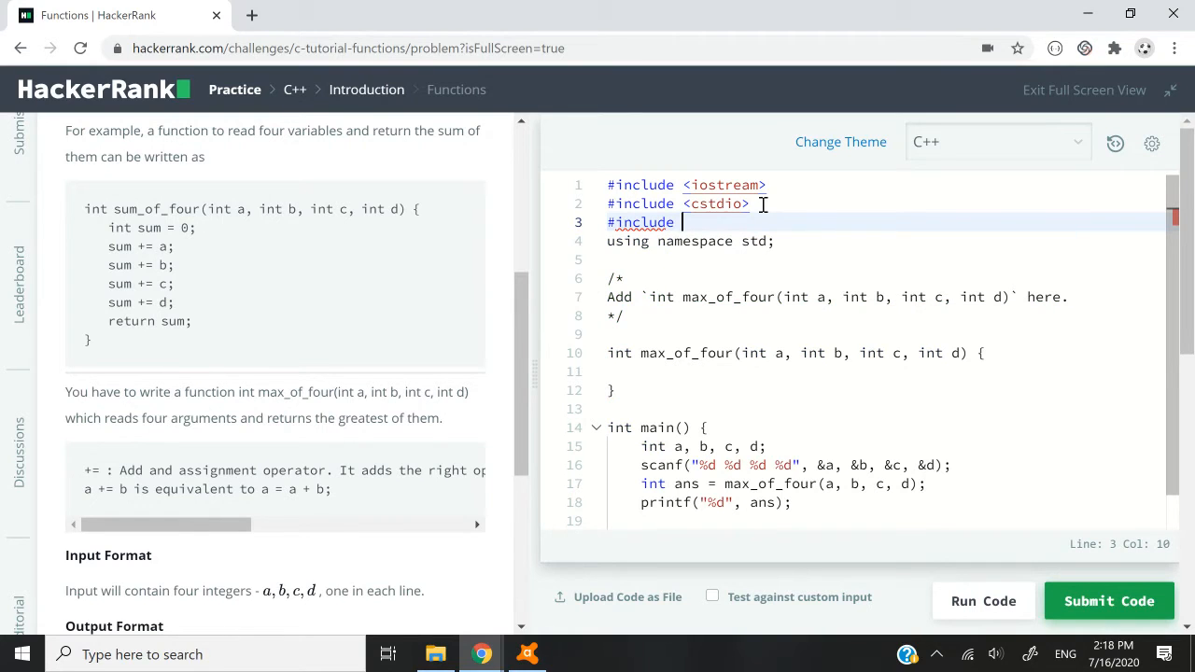
{"action": "type", "text": "<algorithm>"}
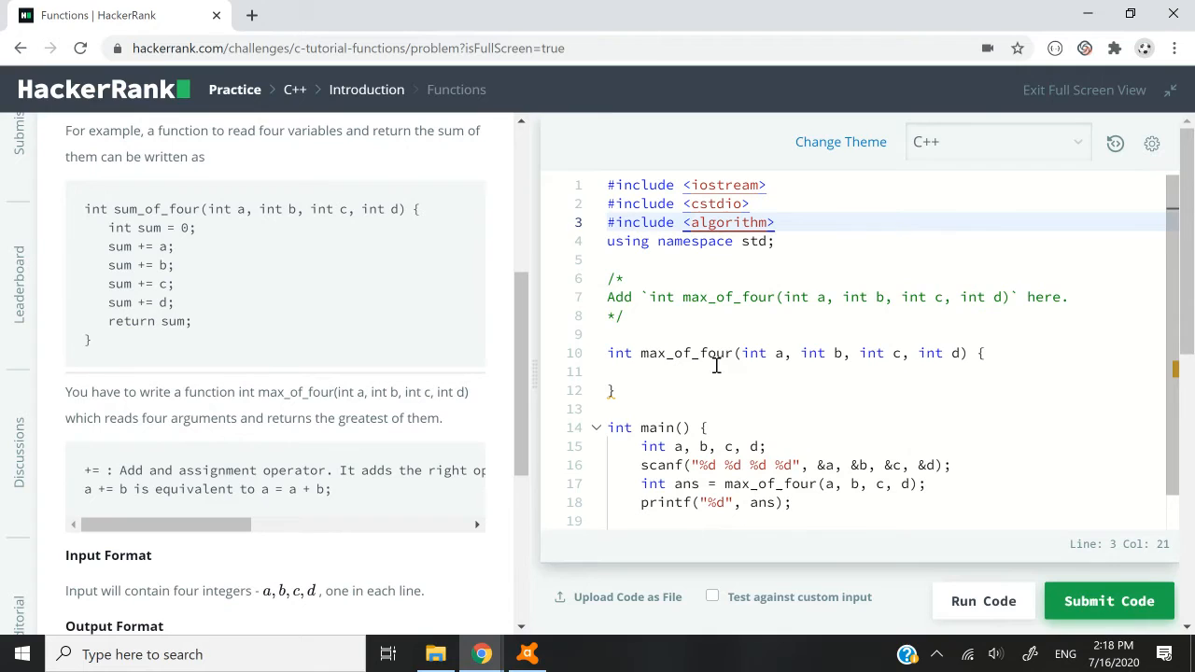
{"action": "left_click", "coordinate": [740, 370]}
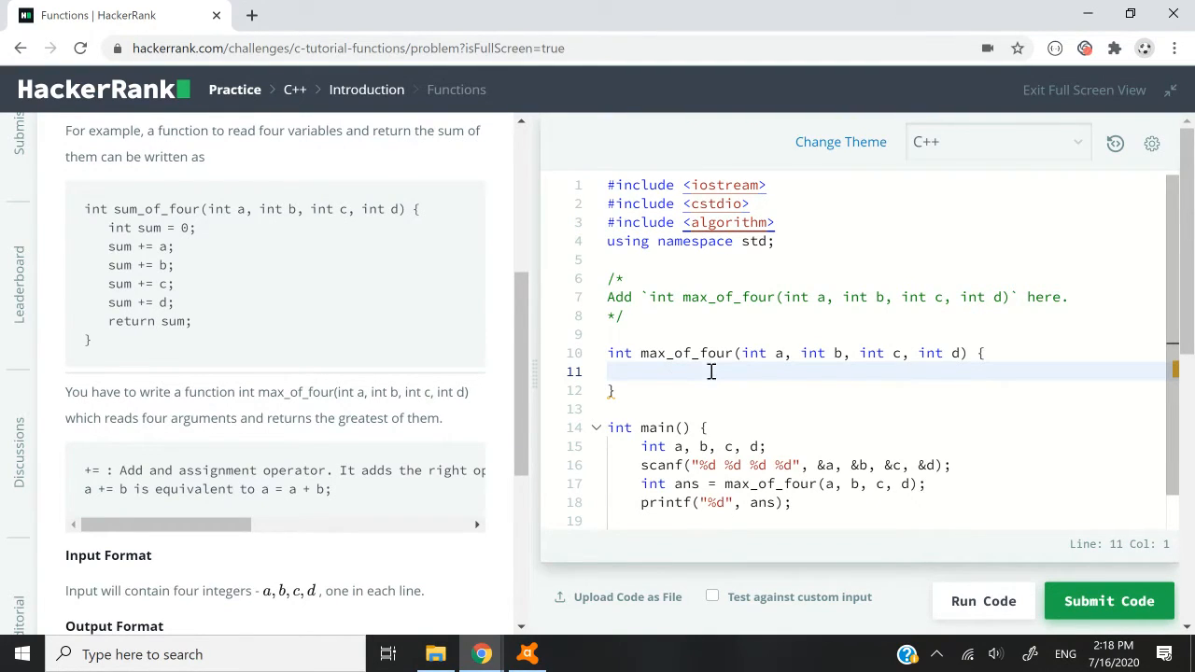
{"action": "left_click_drag", "start_coordinate": [738, 353], "coordinate": [971, 353]}
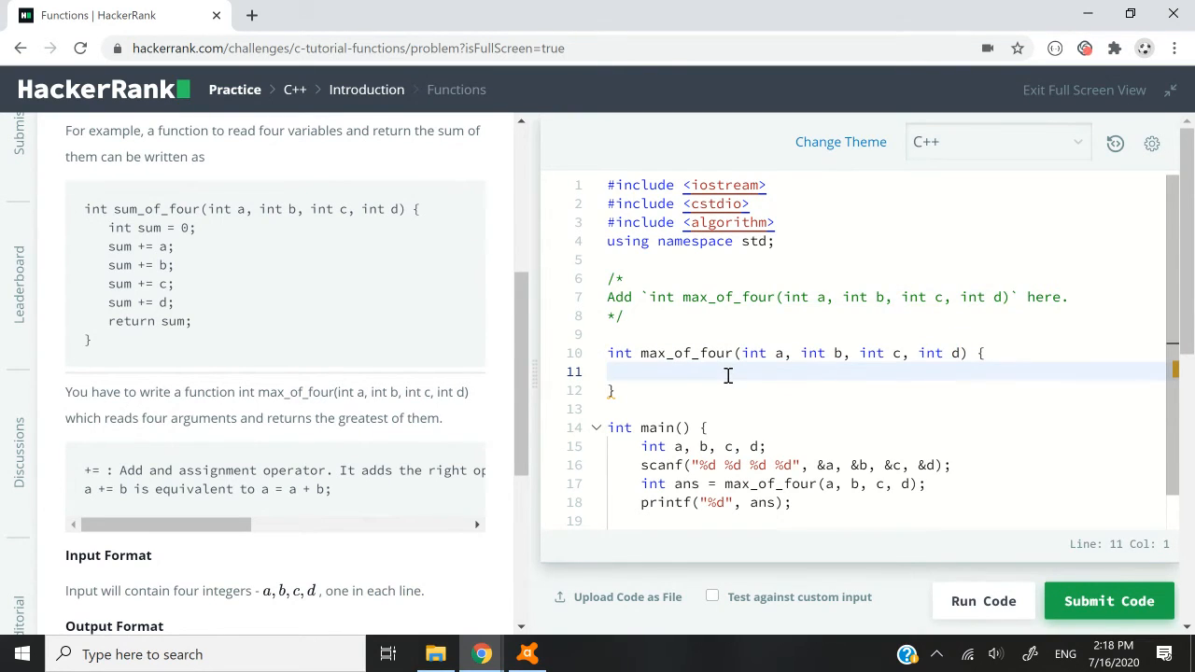
{"action": "left_click", "coordinate": [607, 372]}
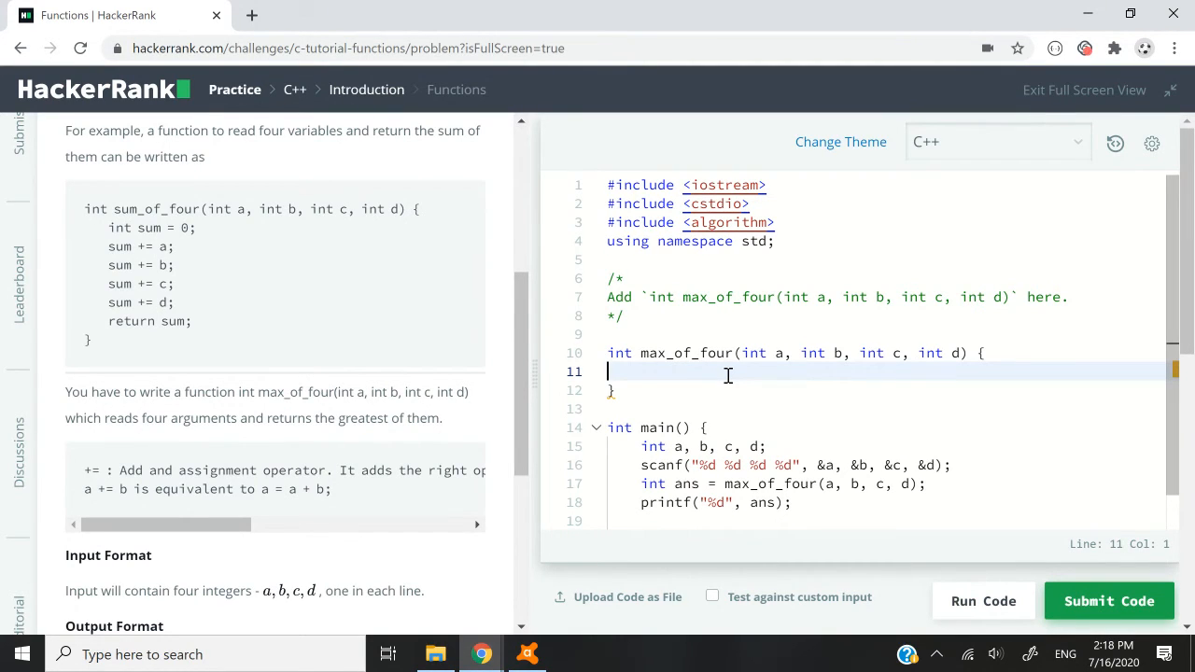
Fill the body with int array[] = {a, b, c, d}; and sort(array, array + 4);
{"action": "type", "text": "int"}
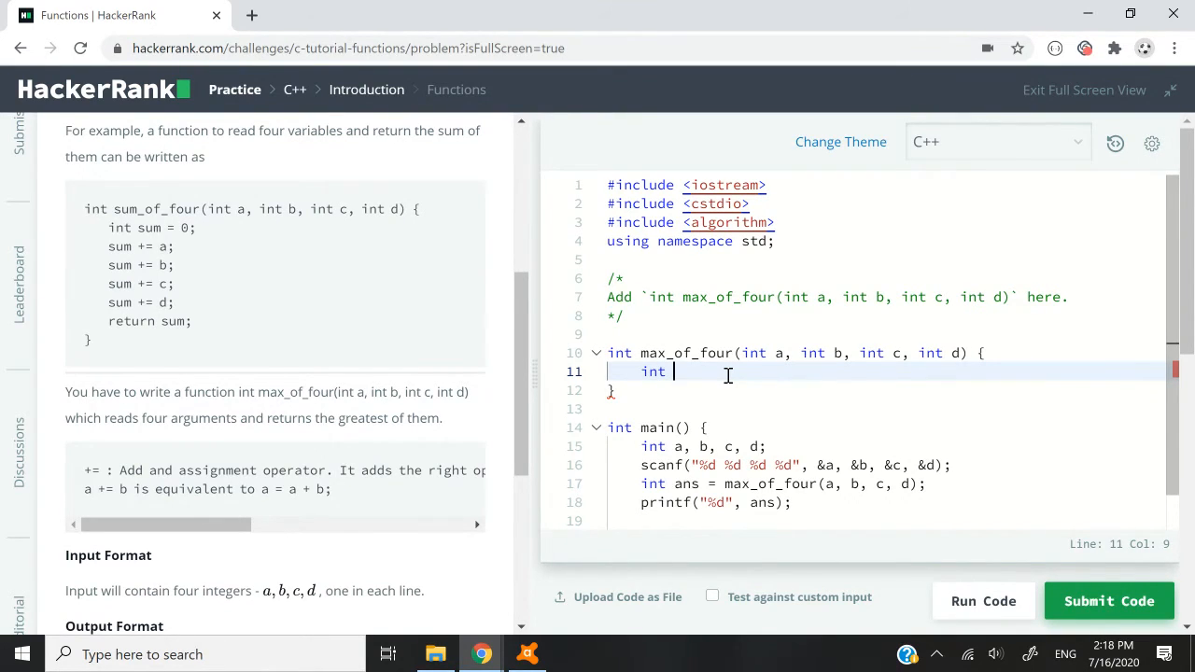
{"action": "type", "text": "array"}
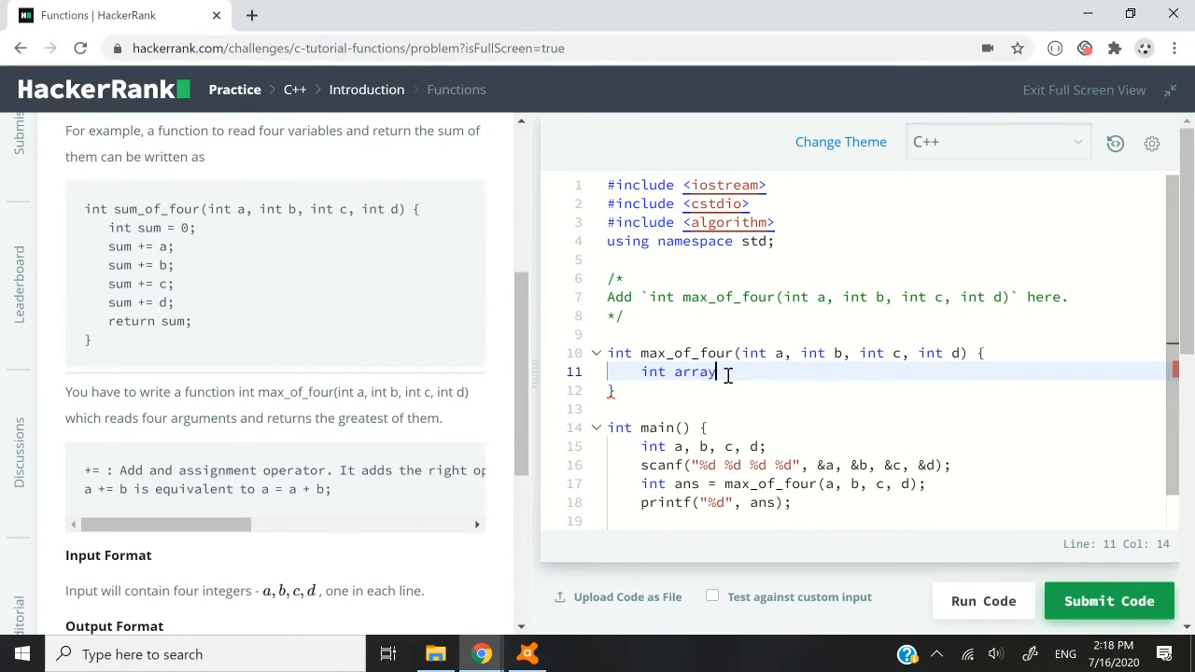
{"action": "type", "text": "[] = {a, b, c, d};"}
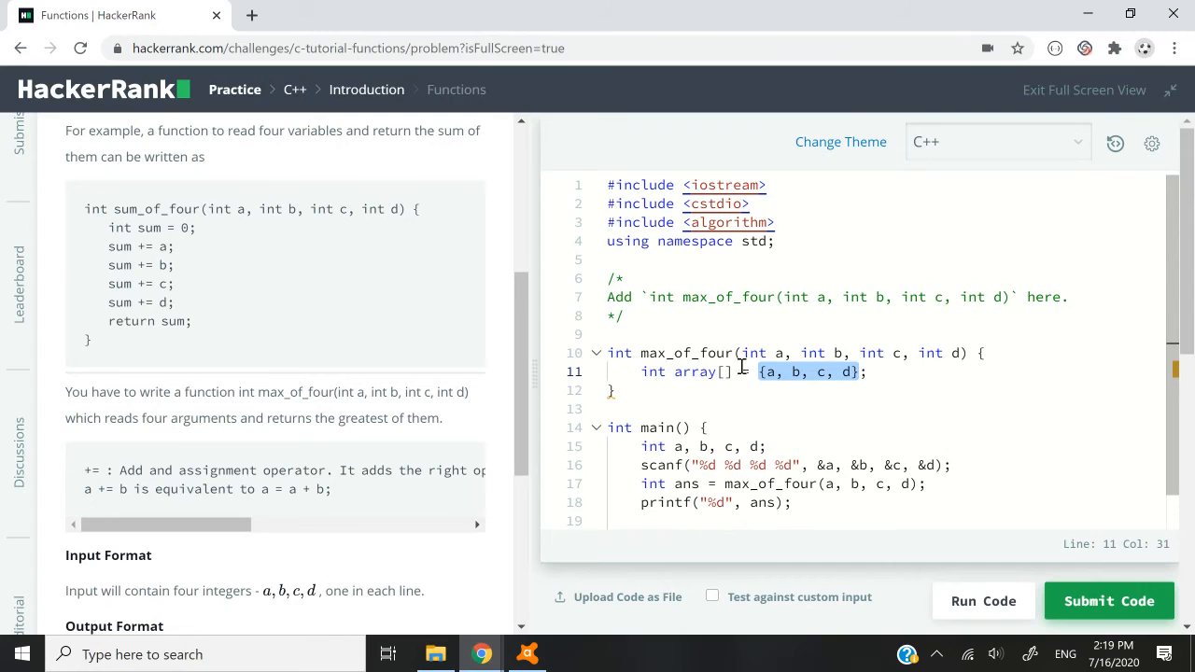
{"action": "type", "text": "sort(array )"}
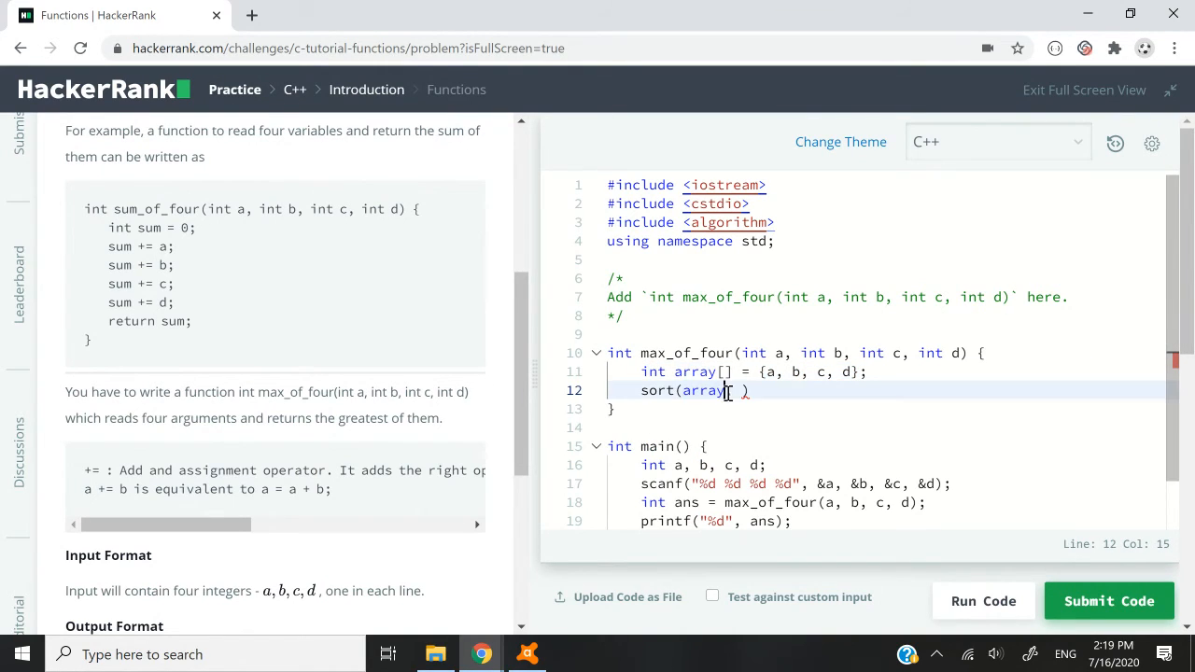
{"action": "double_click", "coordinate": [702, 390]}
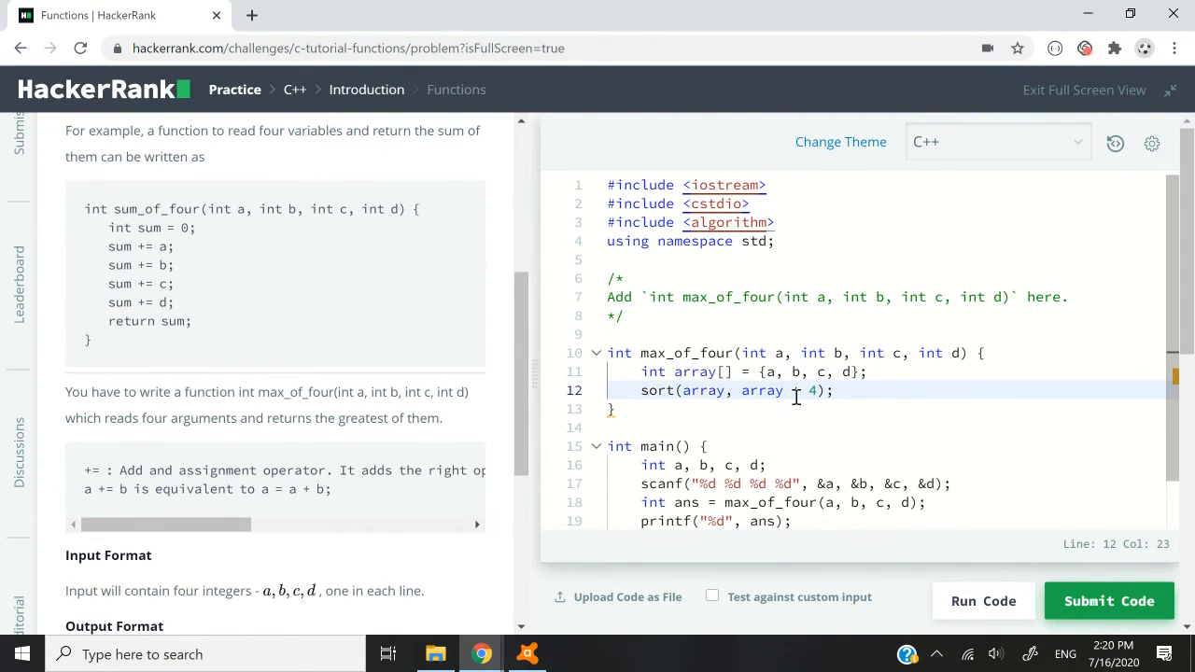
{"action": "left_click", "coordinate": [743, 390]}
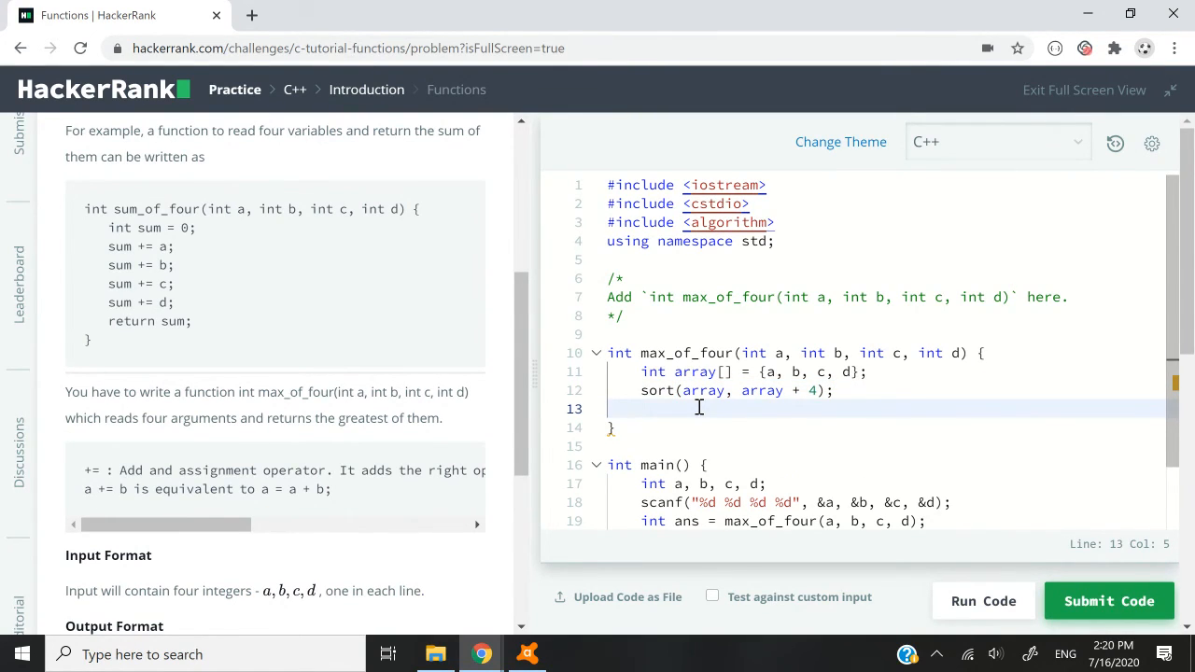
End max_of_four with return array[3]; so it yields the largest sorted value
{"action": "type", "text": "return"}
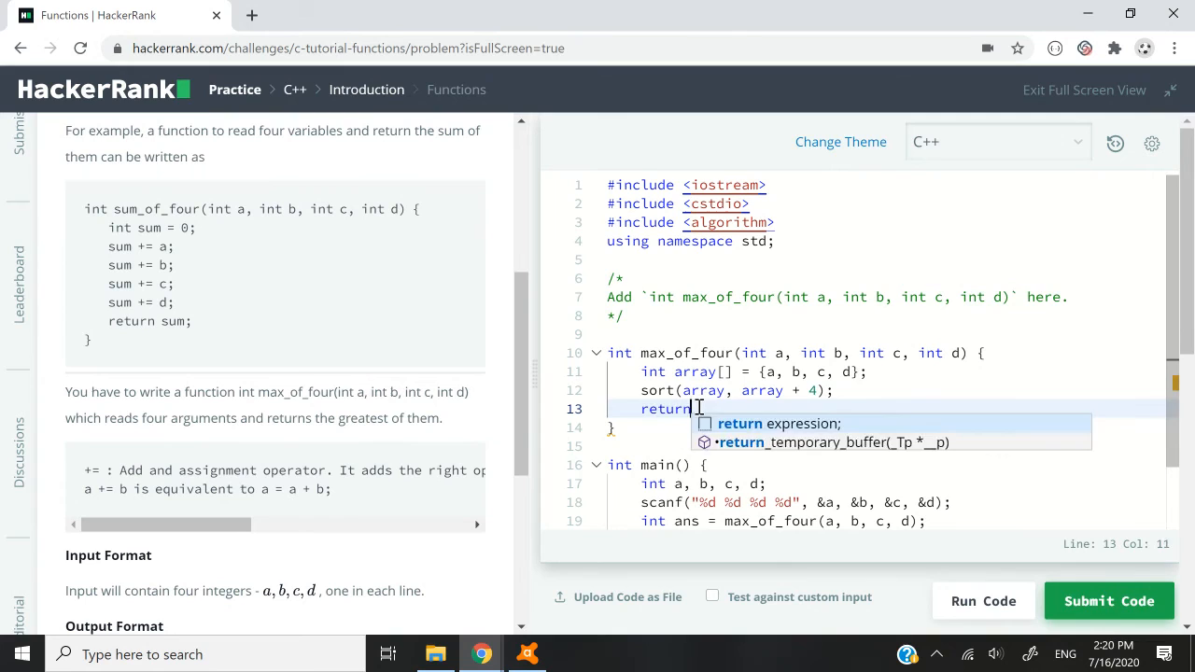
{"action": "type", "text": "array[3];"}
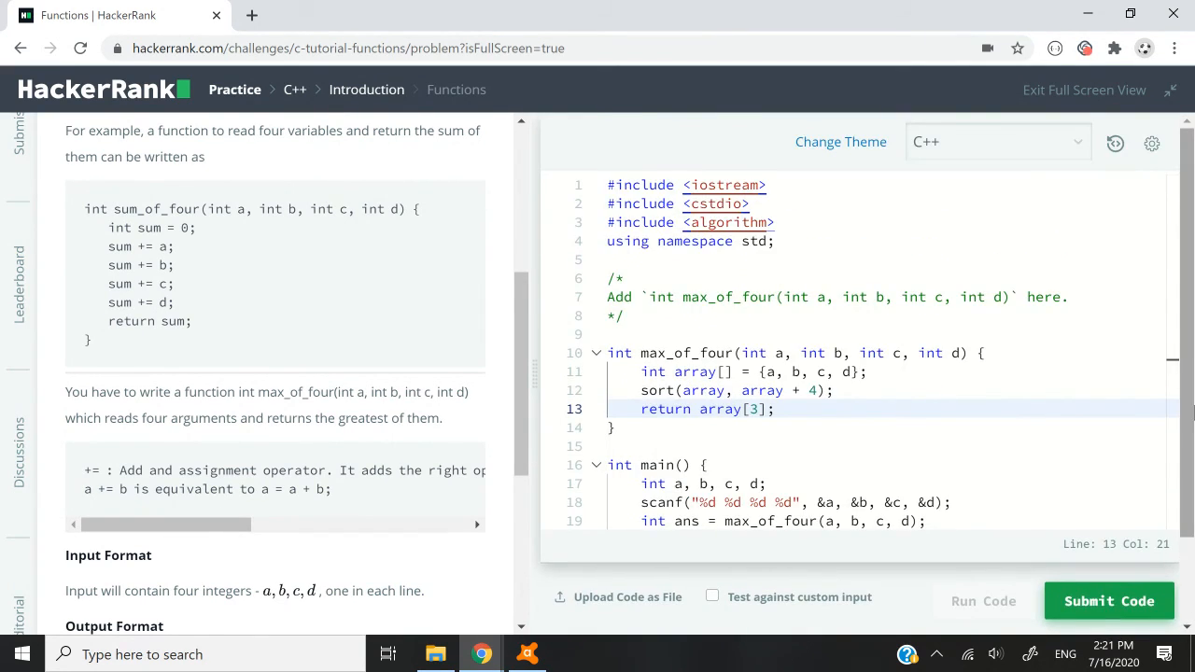
Run the code on the sample test, then submit it against all test cases
{"action": "left_click", "coordinate": [982, 601]}
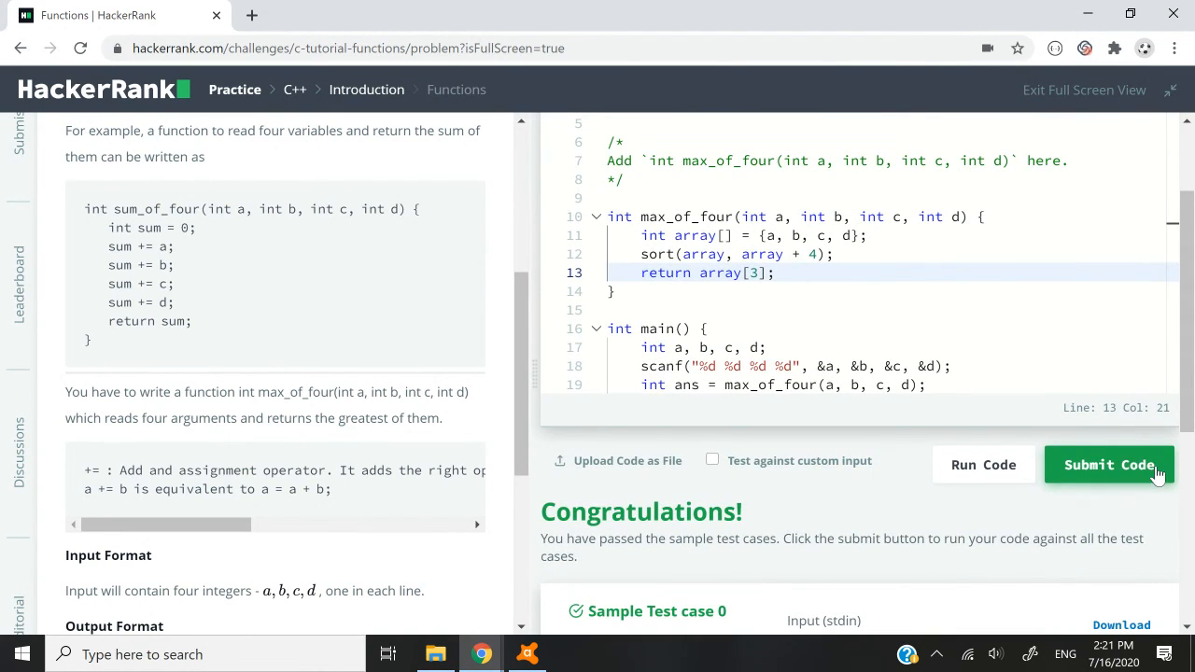
{"action": "left_click", "coordinate": [1109, 464]}
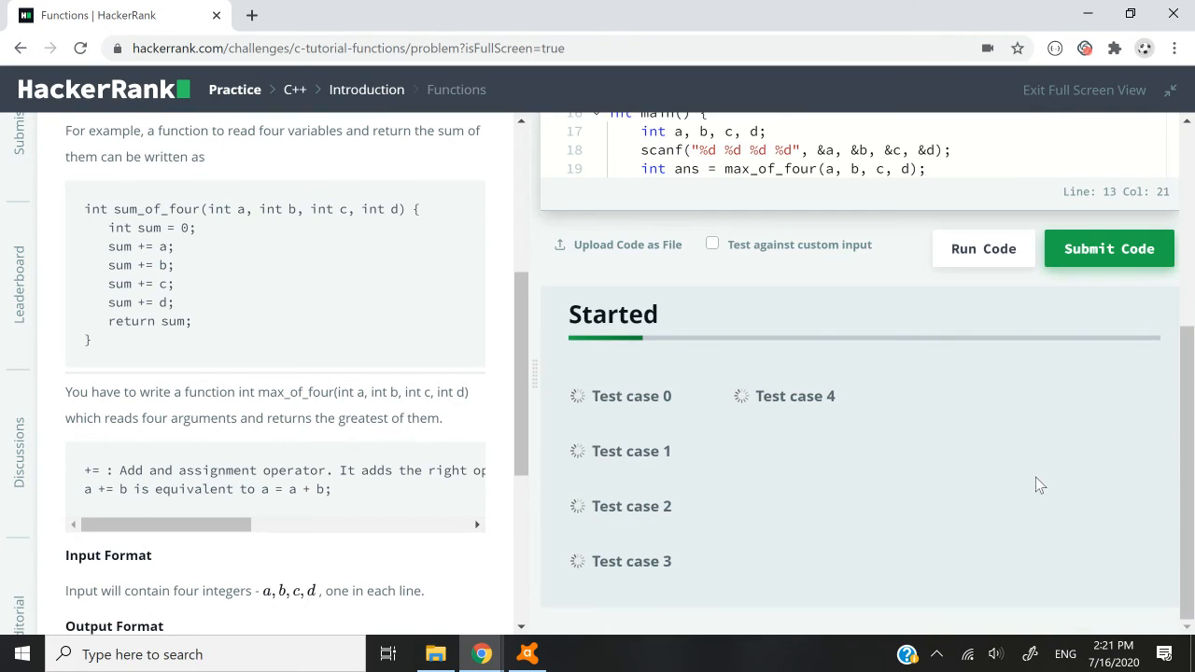